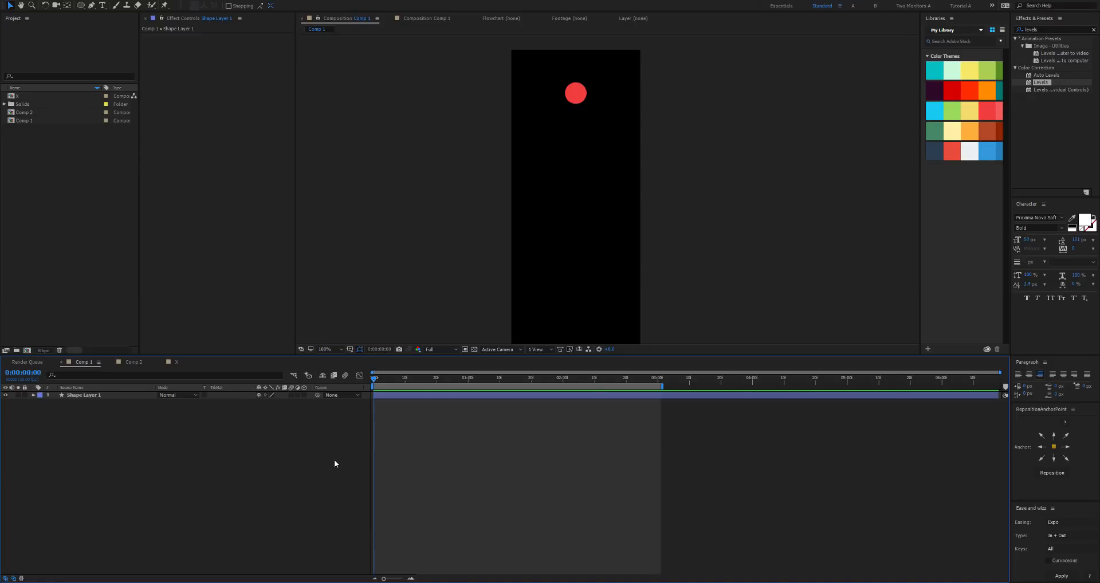
pyautogui.moveTo(443, 483)
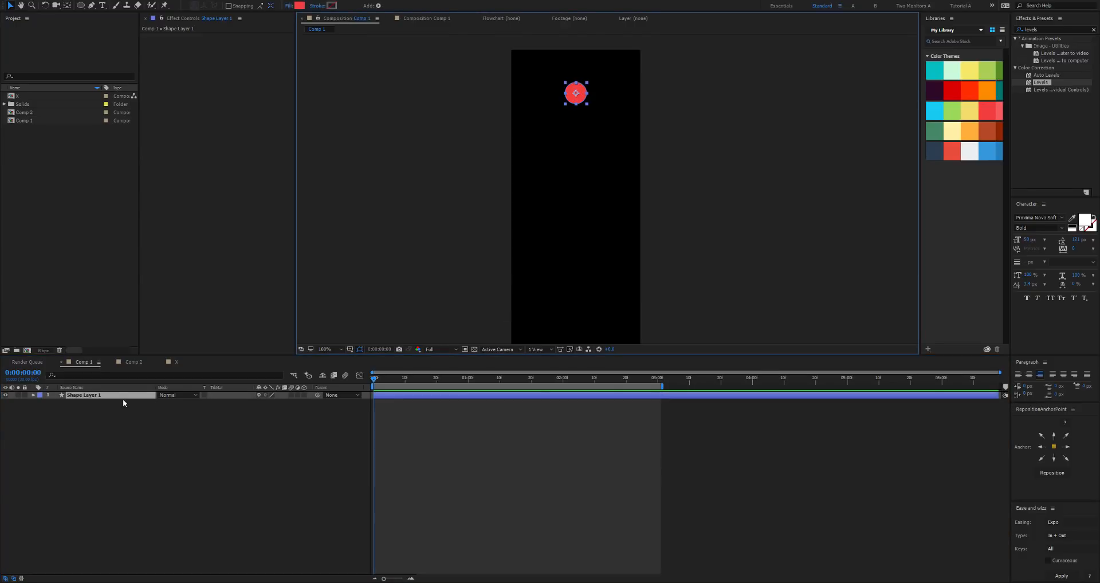
pyautogui.moveTo(37, 434)
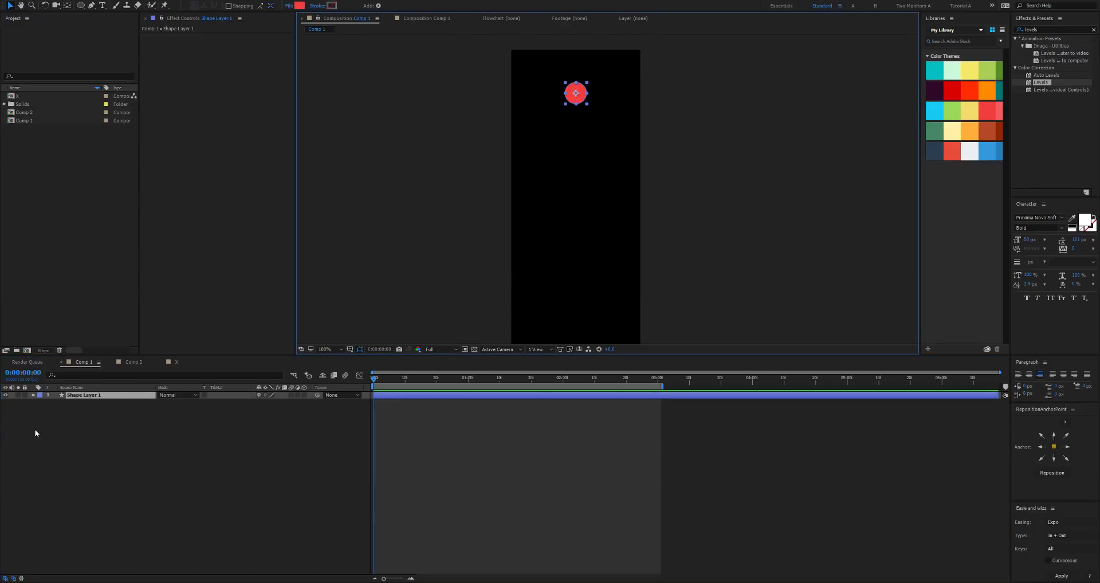
# Keyframe Shape Layer 1's Position and Rotation so the circle reaches the bottom at 3 s, eased with Ease and Wizz.
pyautogui.click(33, 394)
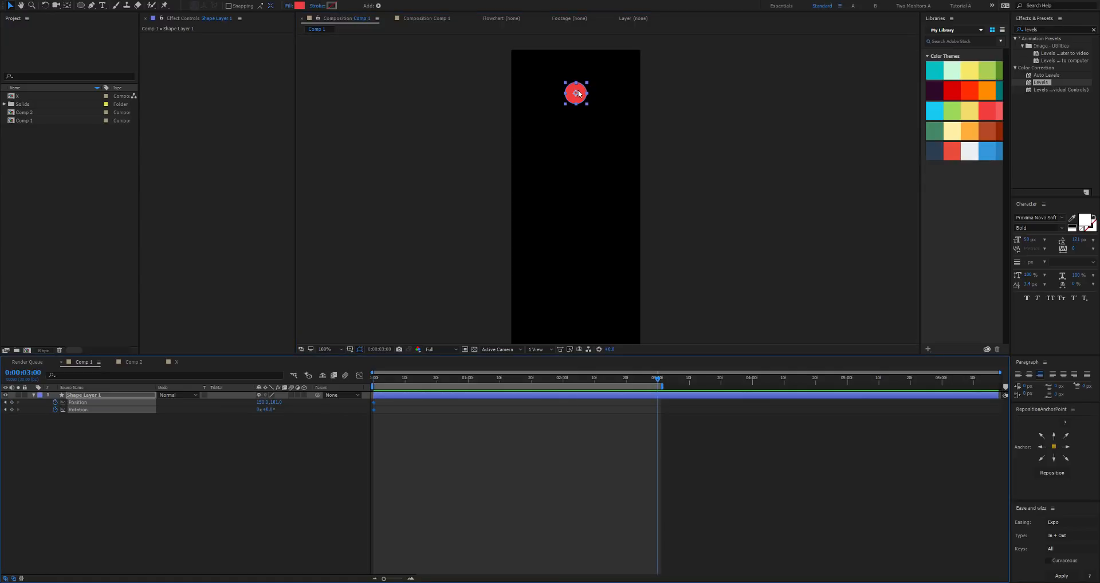
pyautogui.moveTo(575, 92); pyautogui.dragTo(575, 318)
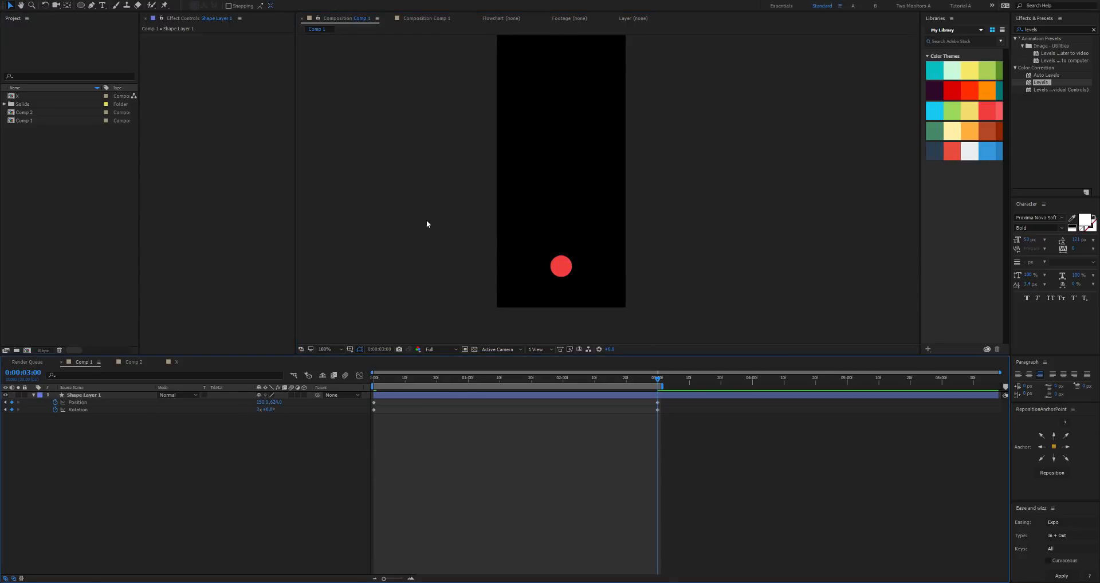
pyautogui.click(81, 395)
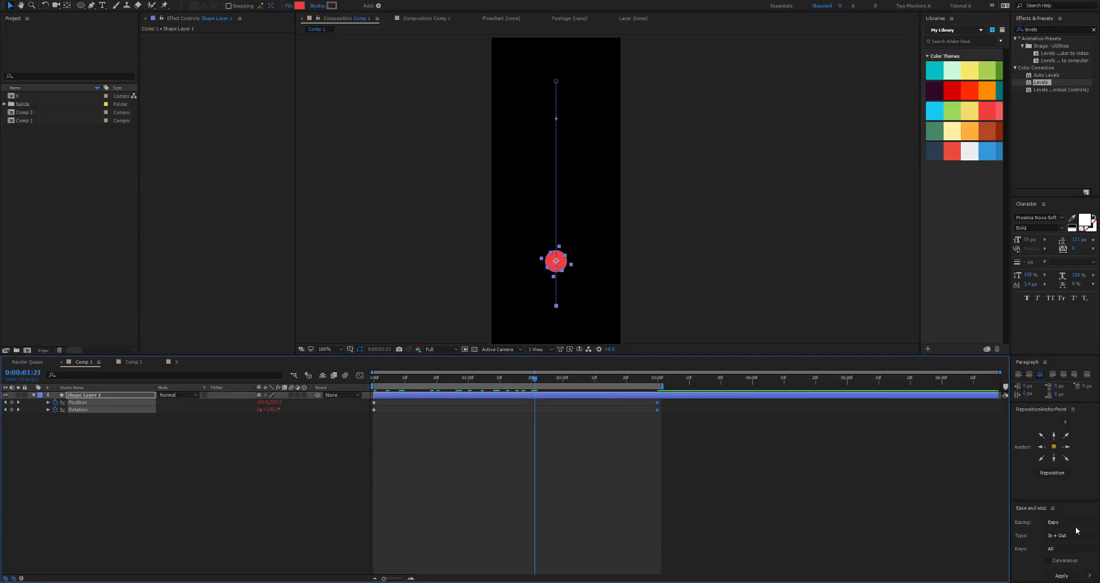
pyautogui.click(1059, 523)
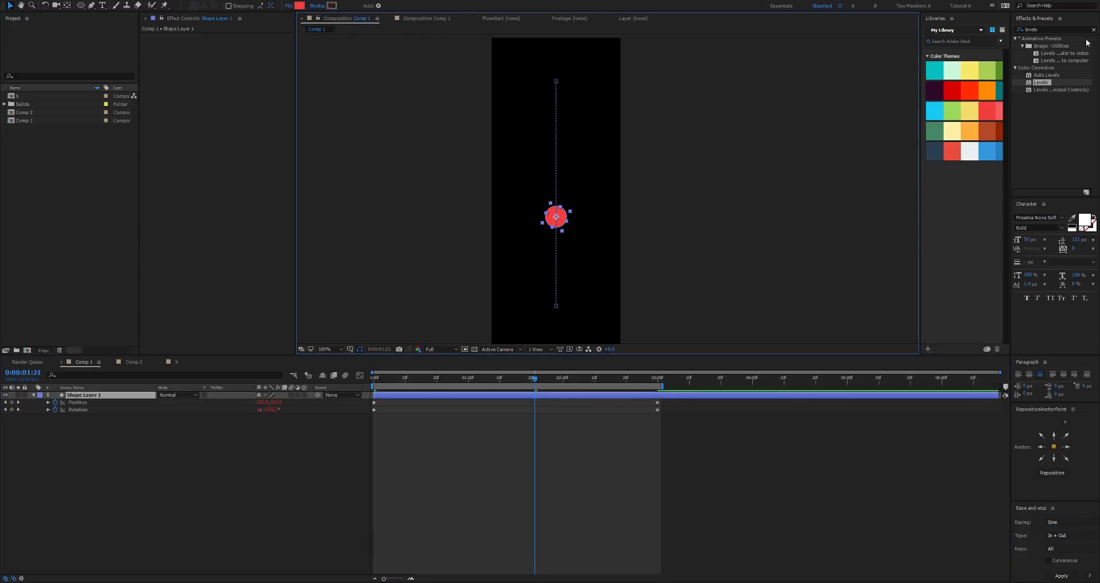
# Apply Cartoon Moblur to Shape Layer 1 and expand its Fill Options for the grey trail.
pyautogui.write('d')
pyautogui.write('cartoon')
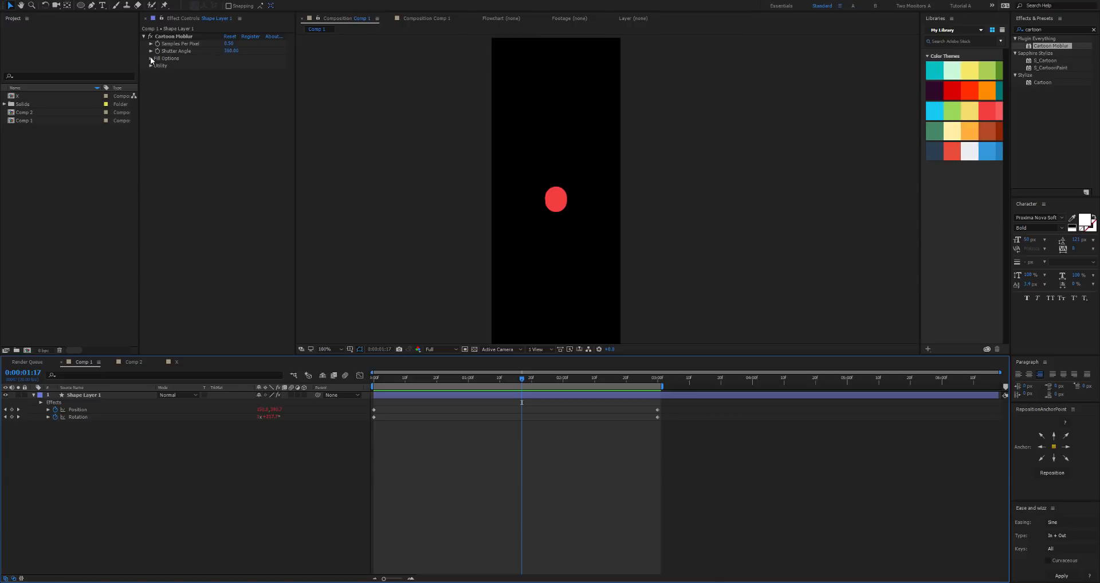
pyautogui.click(152, 57)
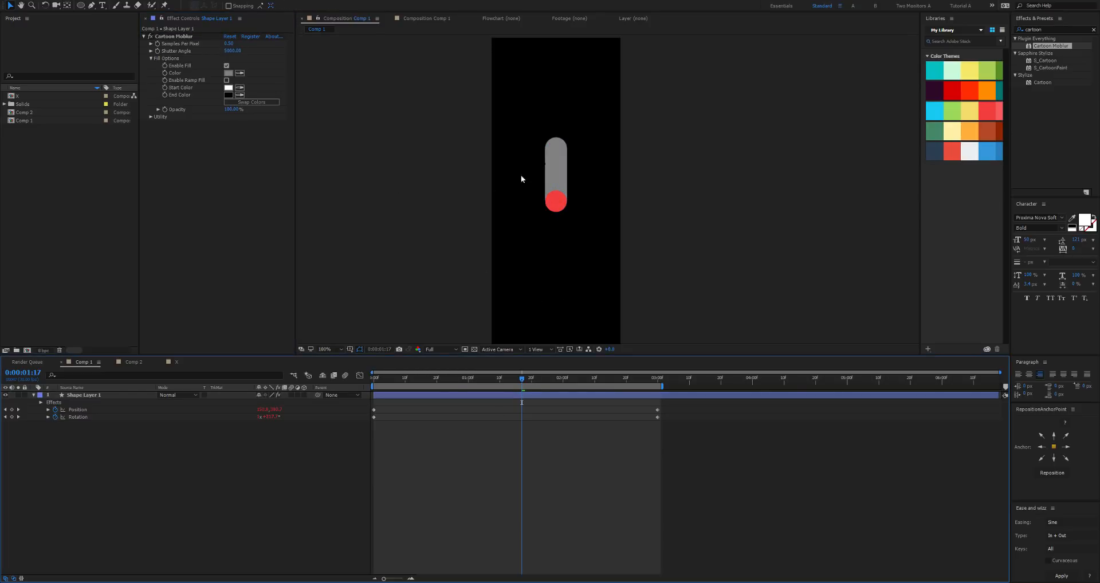
pyautogui.click(84, 395)
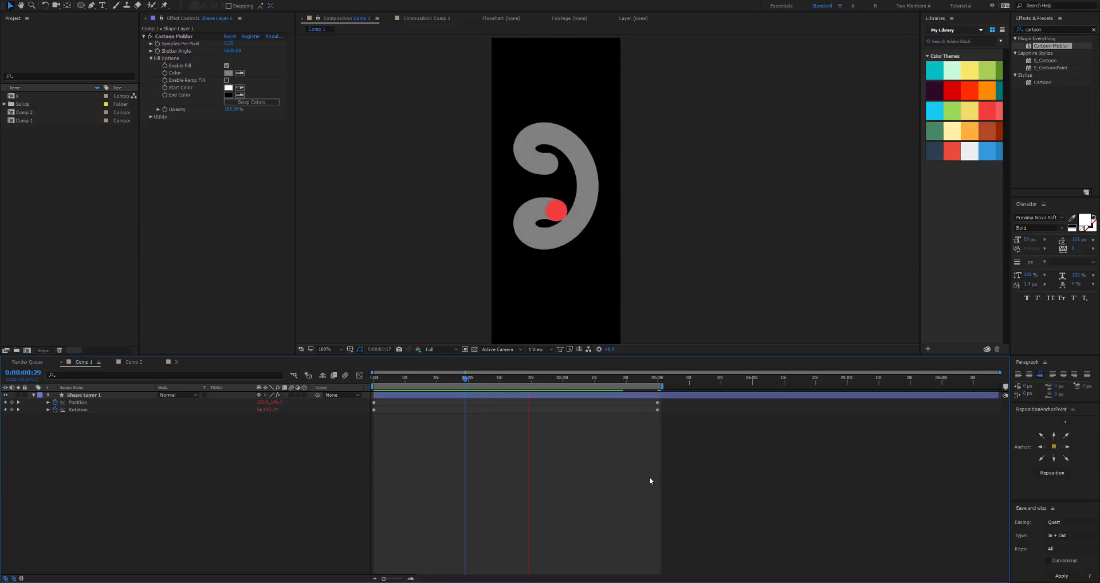
# Enable Double Ramp Fill with Start Color red and End Color green on the trail.
pyautogui.click(499, 378)
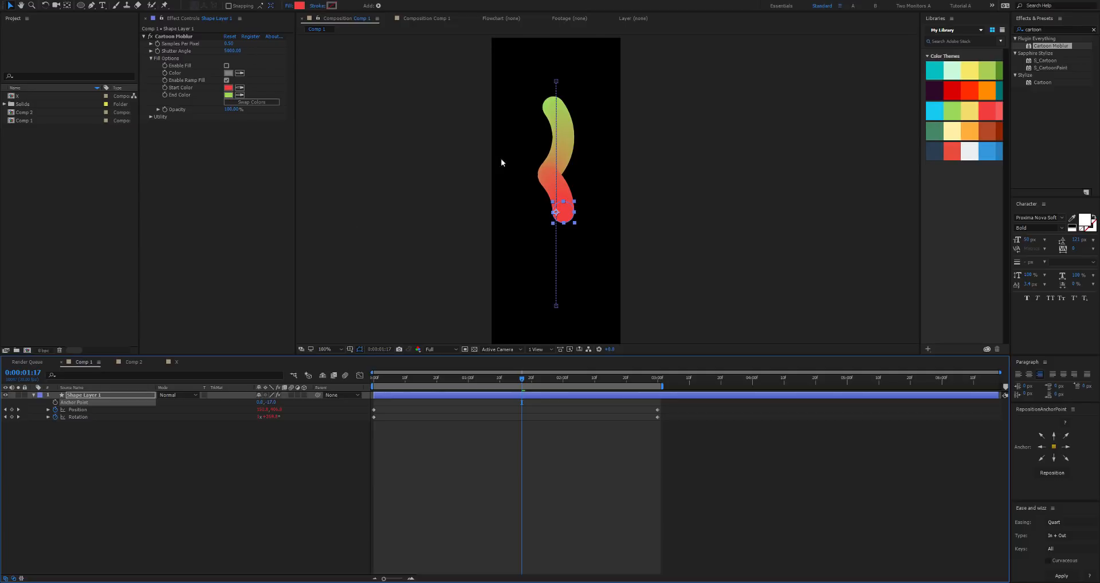
pyautogui.click(231, 44)
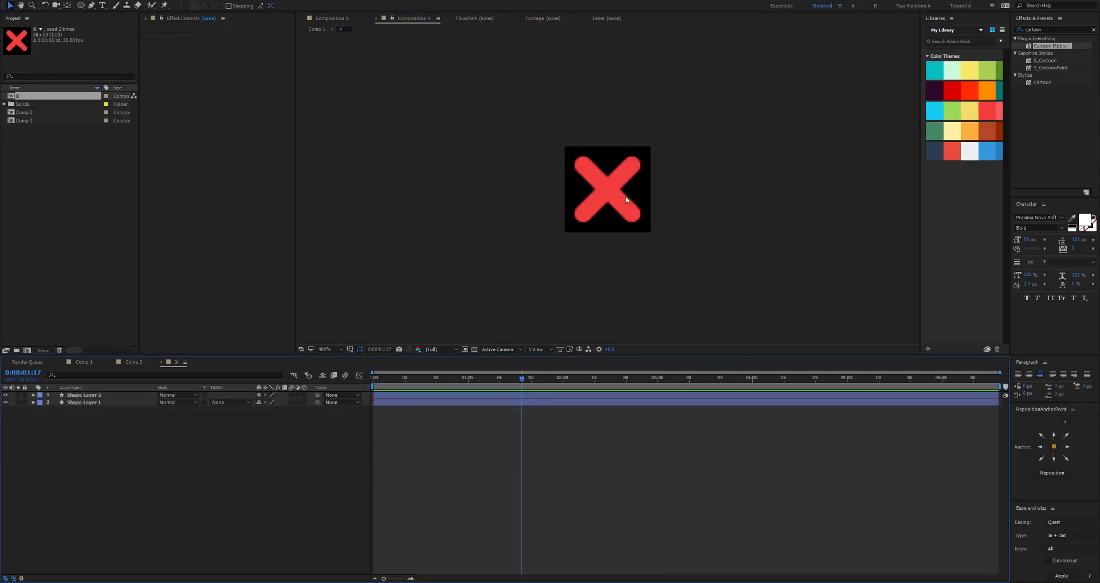
# Drop the X comp into Comp 1 at the top of the frame and keyframe its Position and Rotation.
pyautogui.click(83, 396)
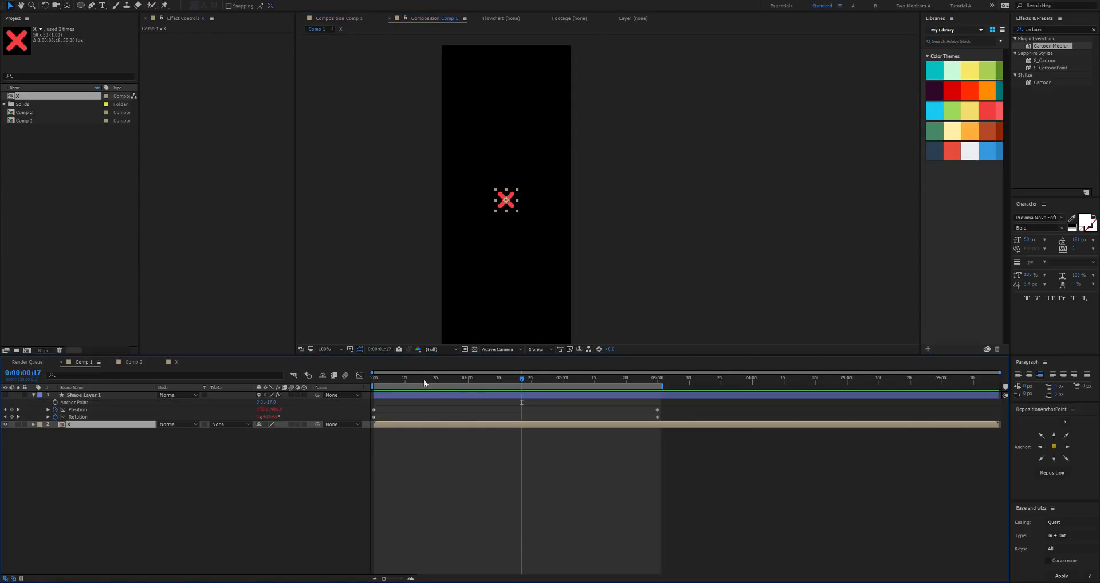
pyautogui.click(374, 378)
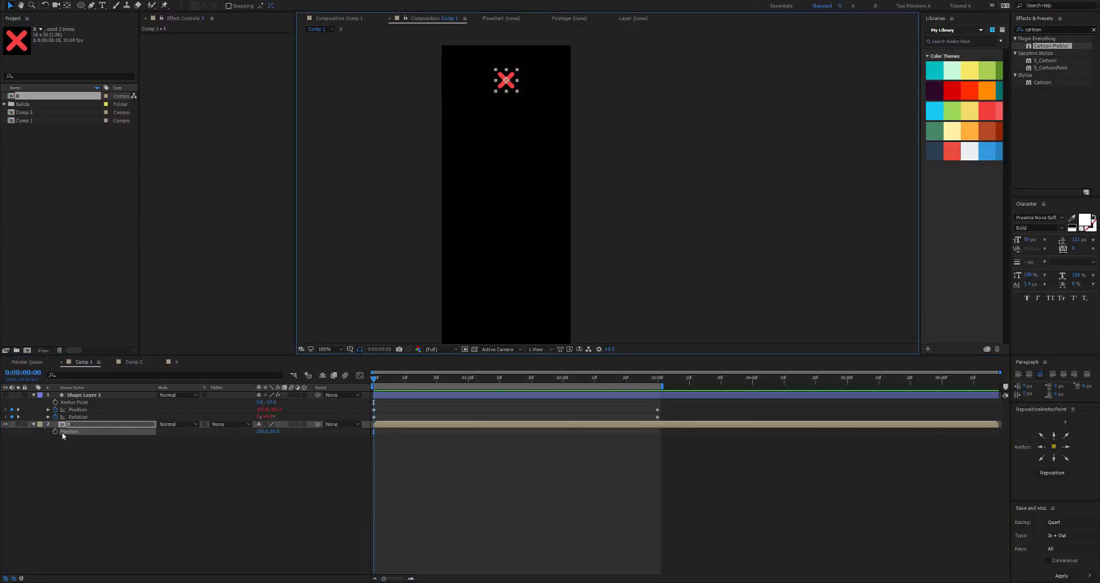
pyautogui.click(658, 374)
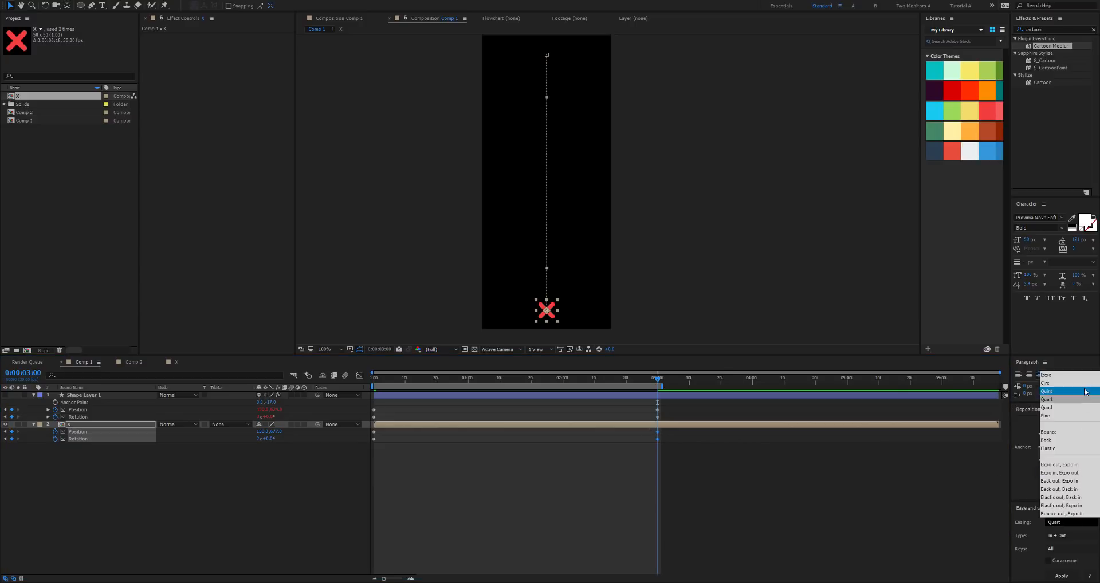
# Choose Expo easing for the X's keyframes and apply Cartoon Moblur with a red trail.
pyautogui.click(1046, 373)
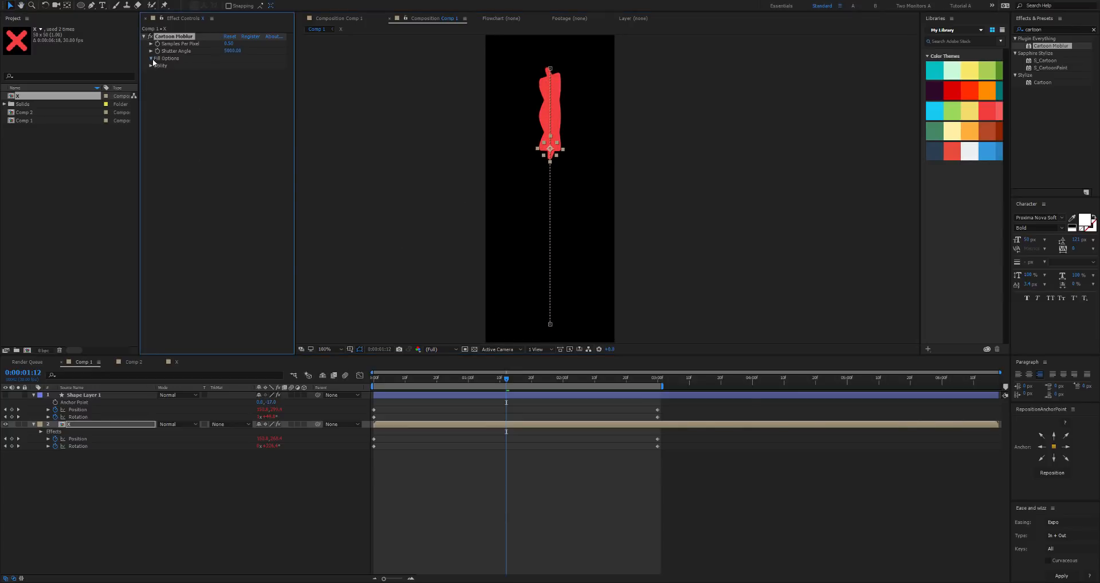
pyautogui.click(151, 58)
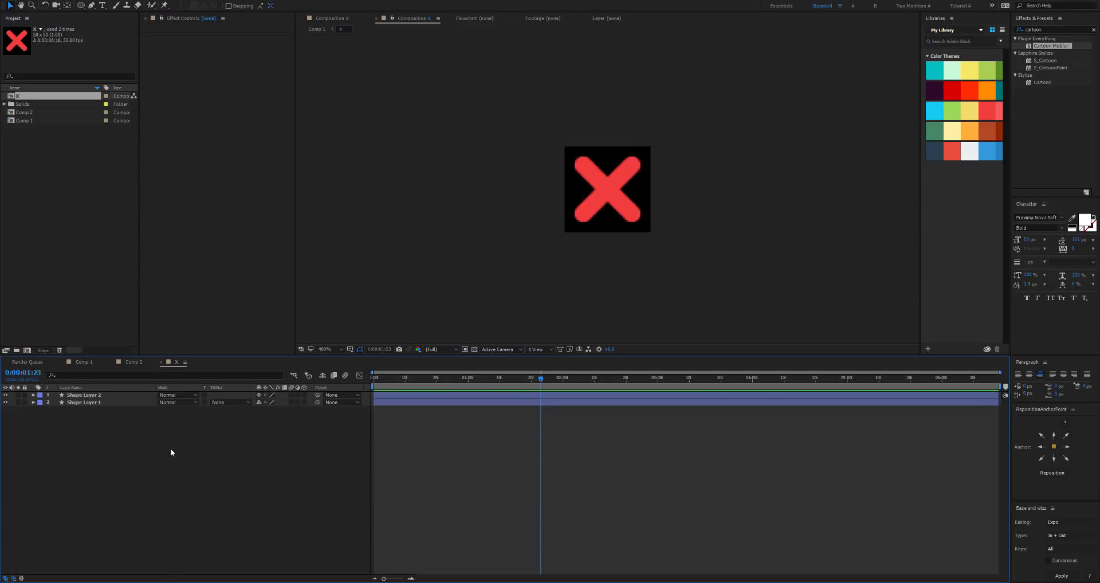
pyautogui.moveTo(304, 149)
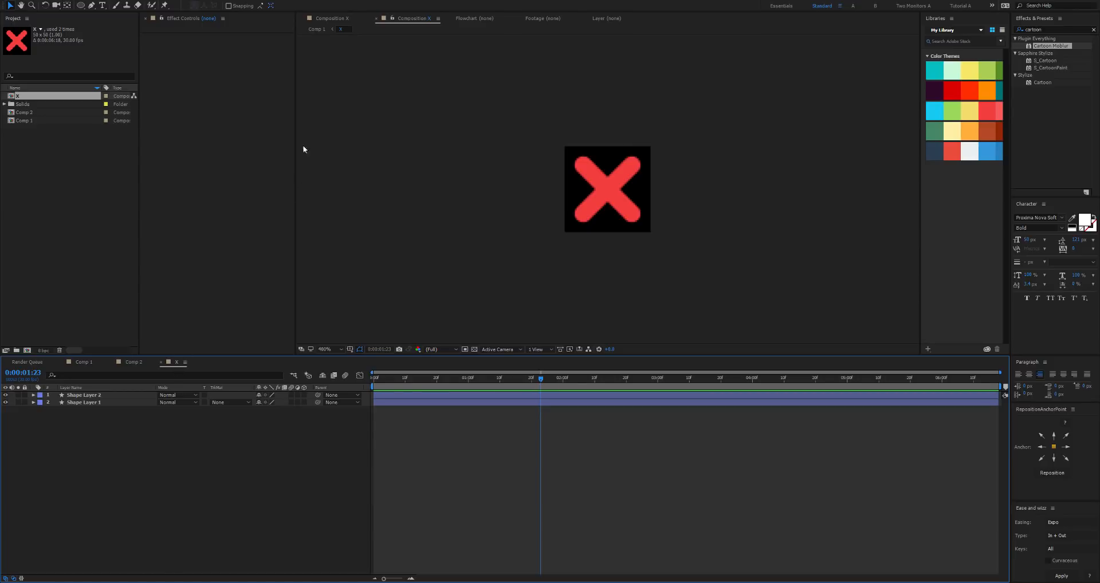
# Add a new Solid to the X comp with Gradient Ramp set to Radial shape and a red End Color.
pyautogui.click(323, 377)
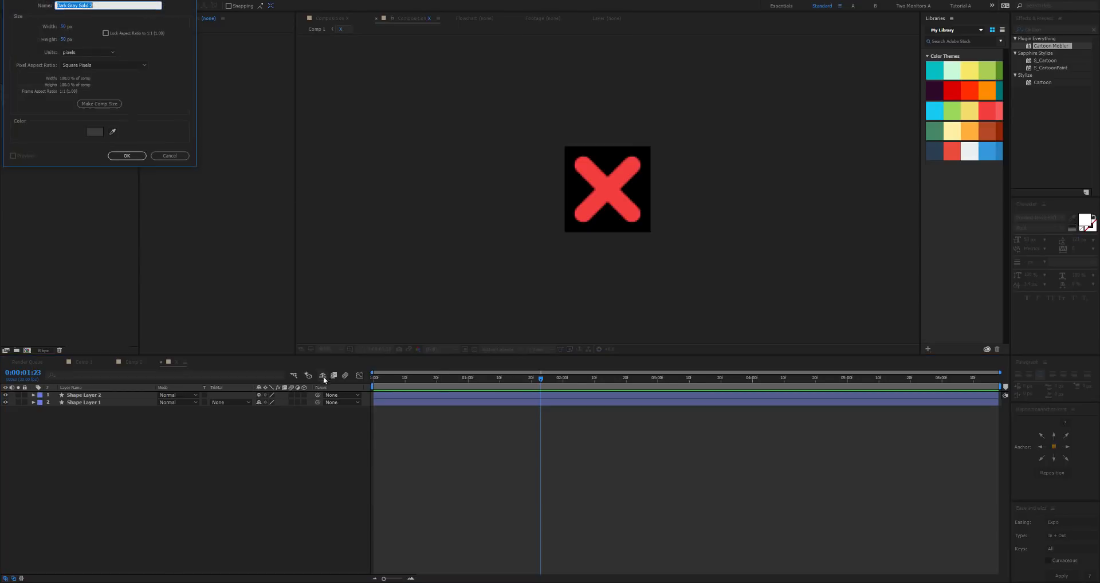
pyautogui.click(126, 156)
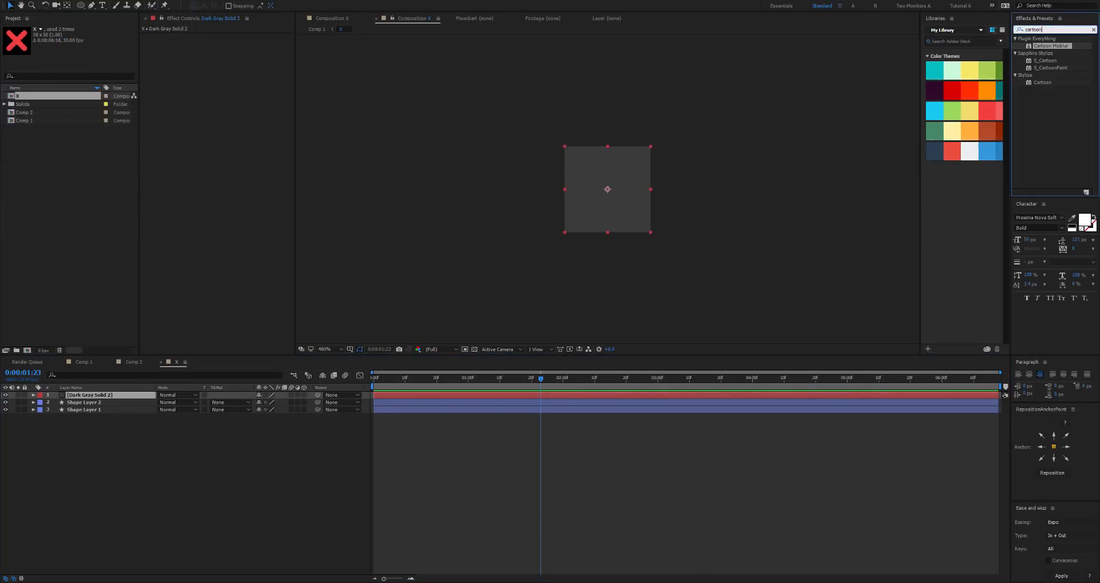
pyautogui.write('gradient')
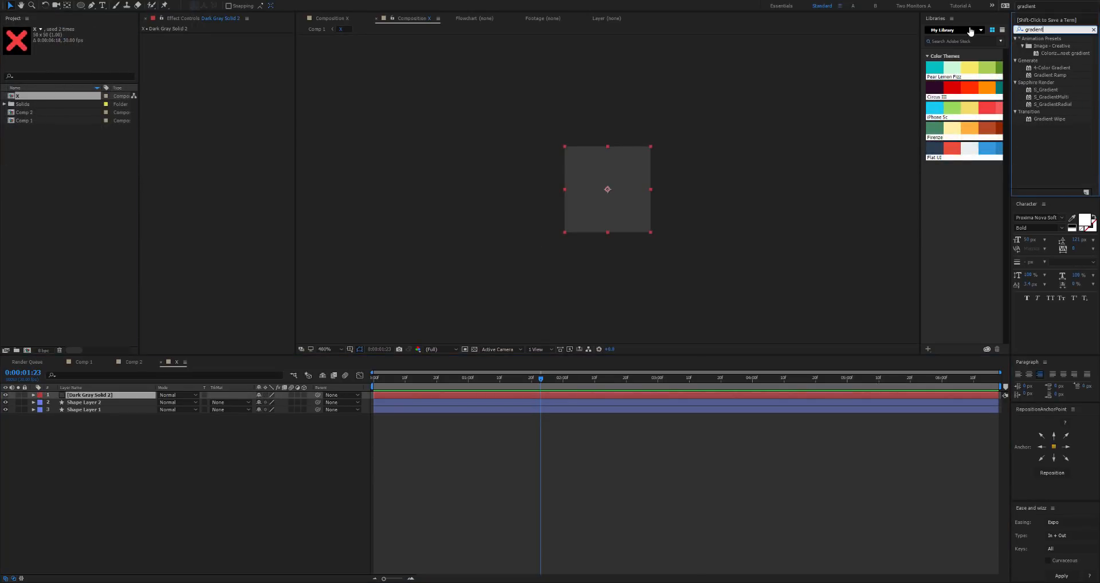
pyautogui.doubleClick(1051, 76)
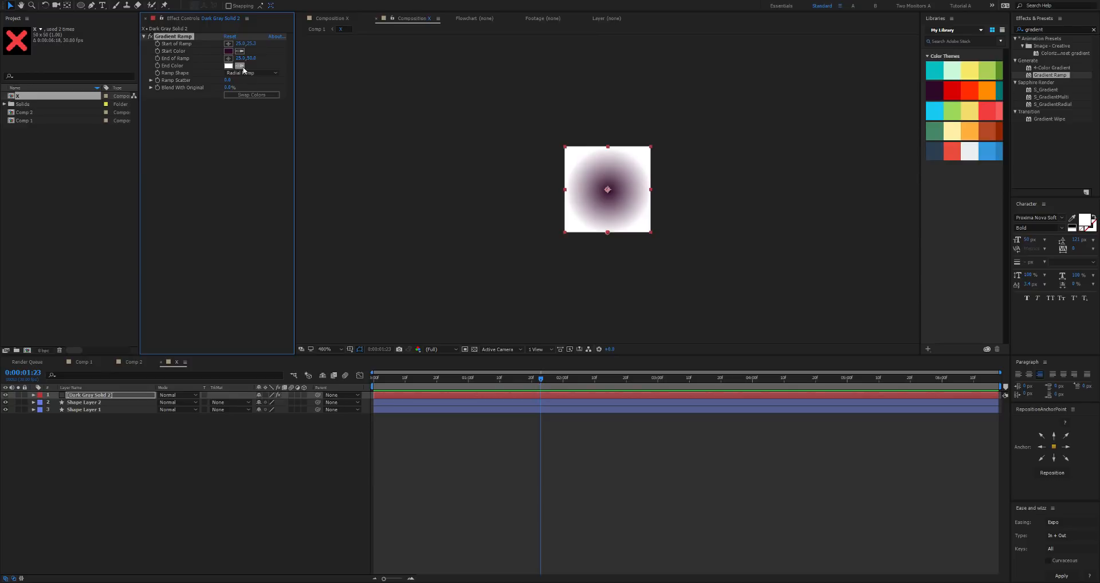
pyautogui.click(228, 50)
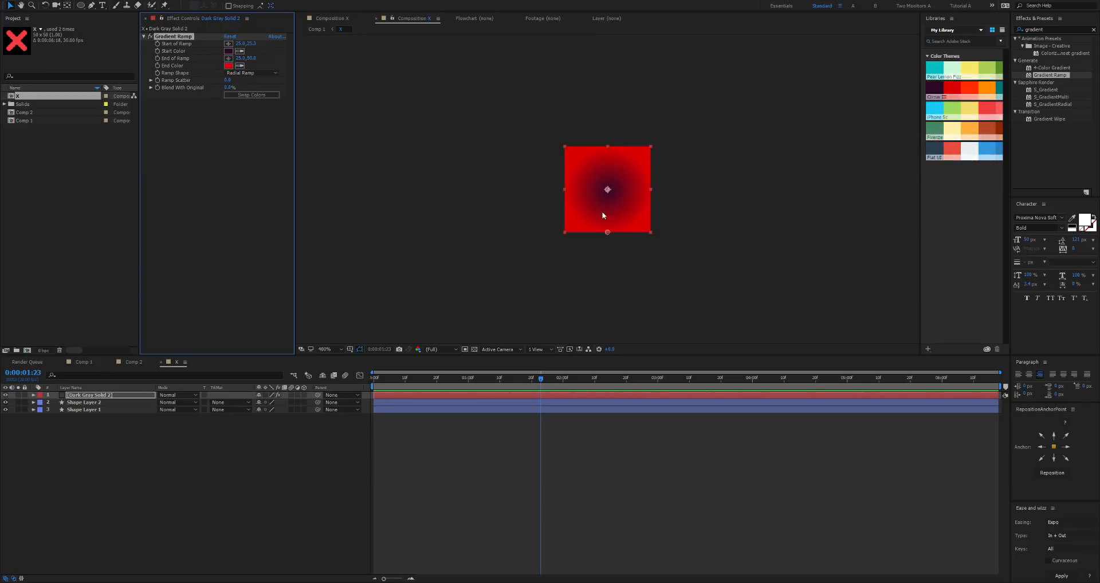
pyautogui.click(83, 409)
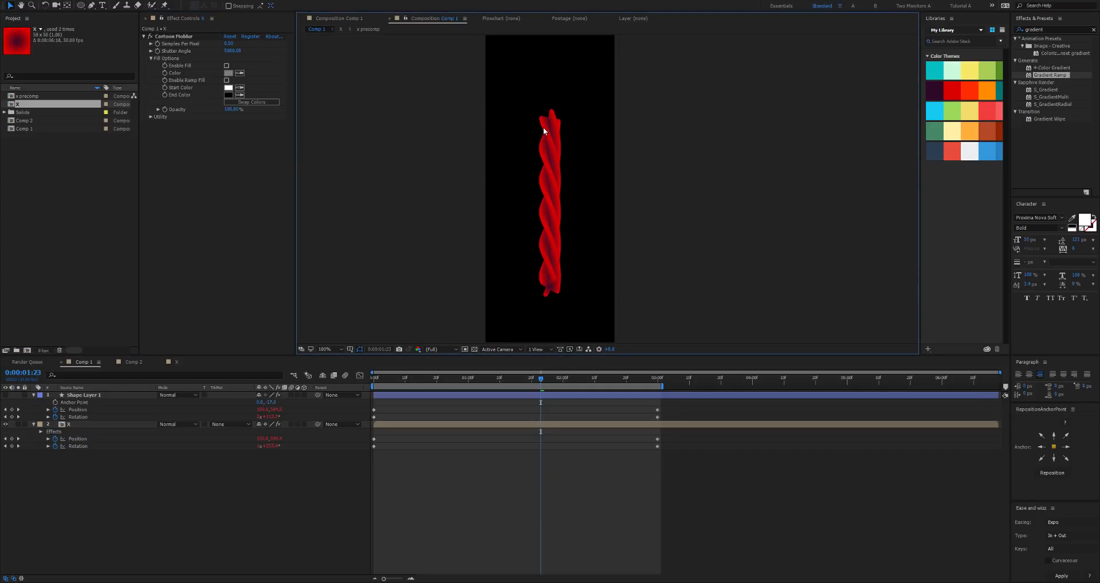
# Apply a red Fill, Levels and Tint to the X layer in Comp 1.
pyautogui.click(70, 424)
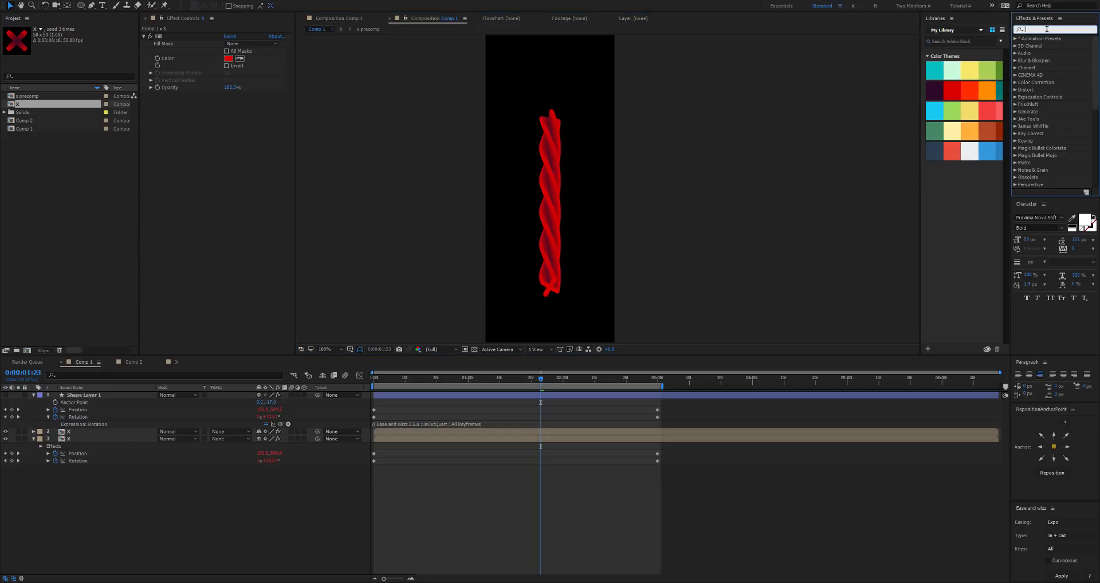
pyautogui.write('levels')
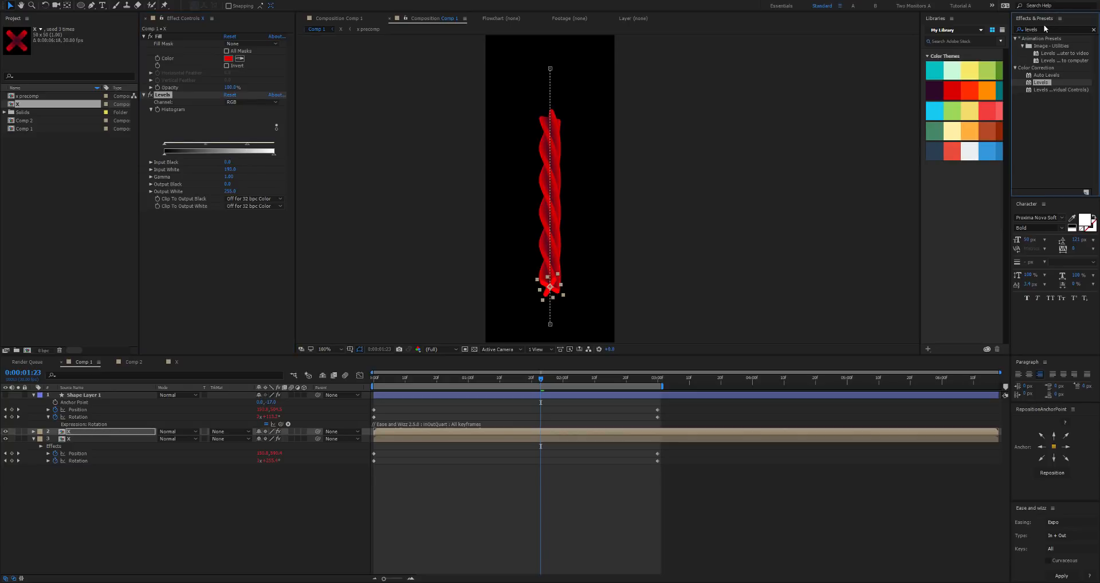
pyautogui.write('tint')
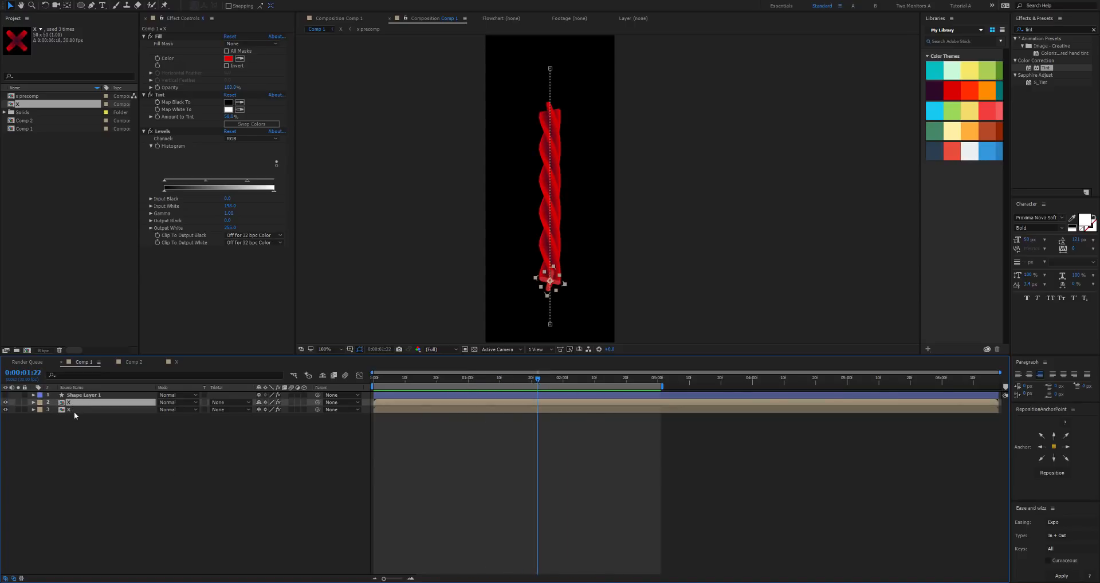
# Create a new comp with a centered 'hello world' text layer showing Position and Scale.
pyautogui.click(33, 409)
pyautogui.write('cartoo')
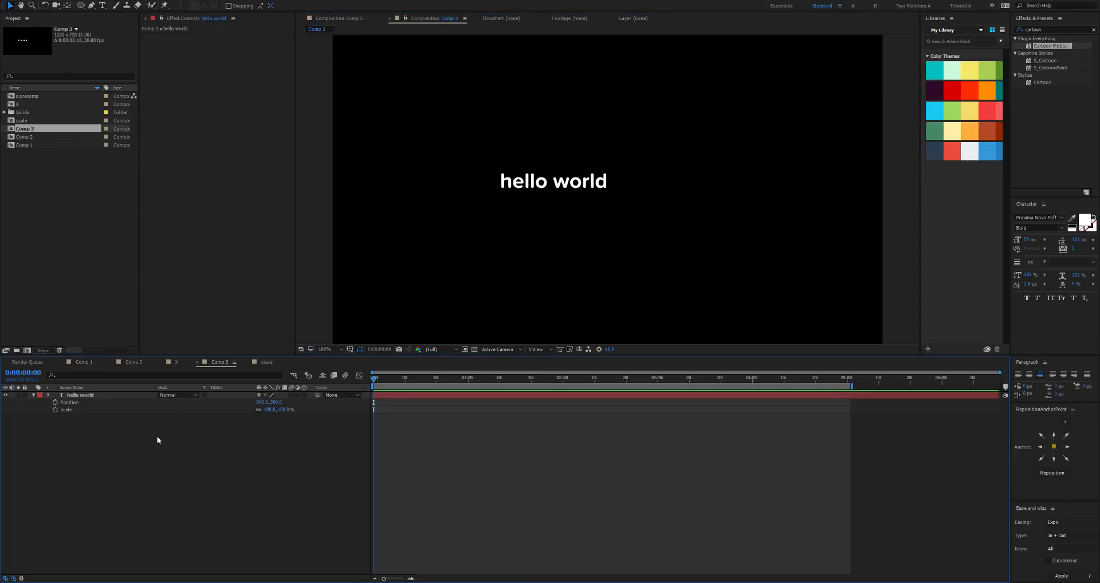
# Keyframe Position and Scale at 0 s and scale the text hugely at about 5 s.
pyautogui.click(82, 394)
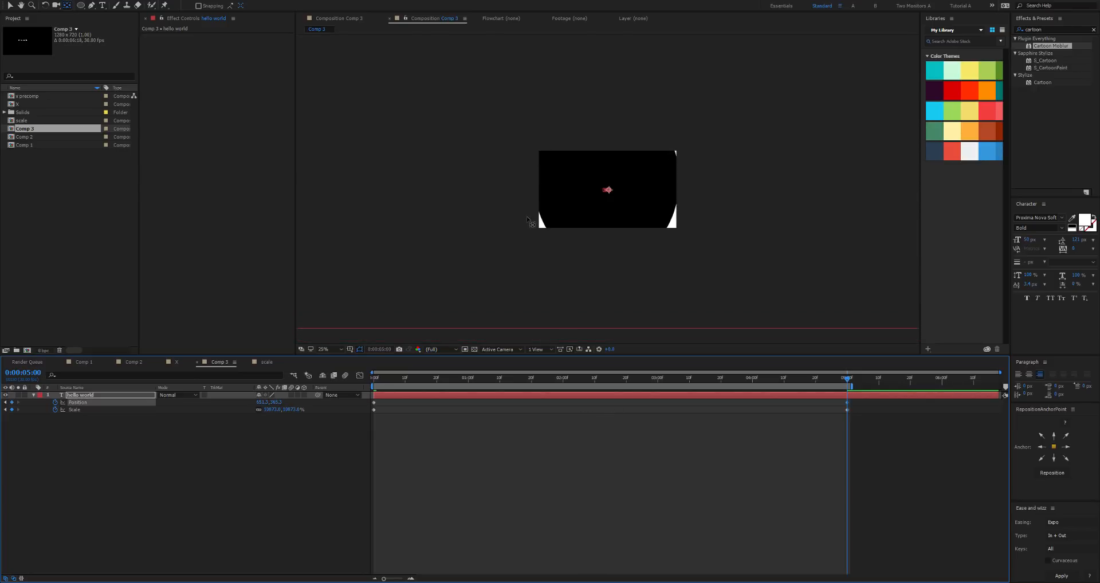
pyautogui.moveTo(607, 189); pyautogui.dragTo(612, 199)
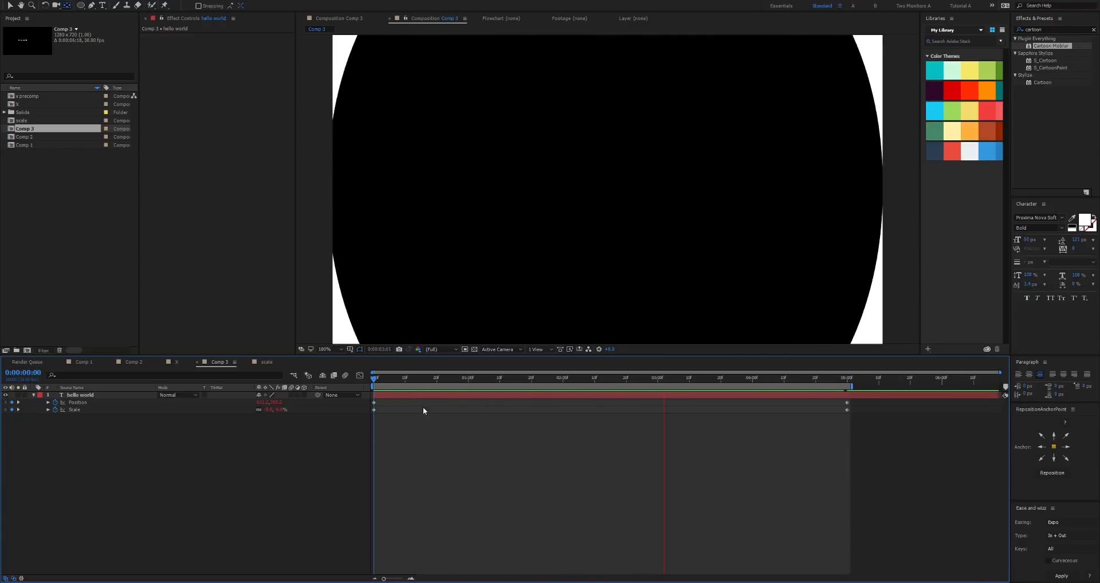
# Apply Cartoon Moblur to the text layer with a longer Shutter Angle and expanded Fill Options.
pyautogui.click(531, 378)
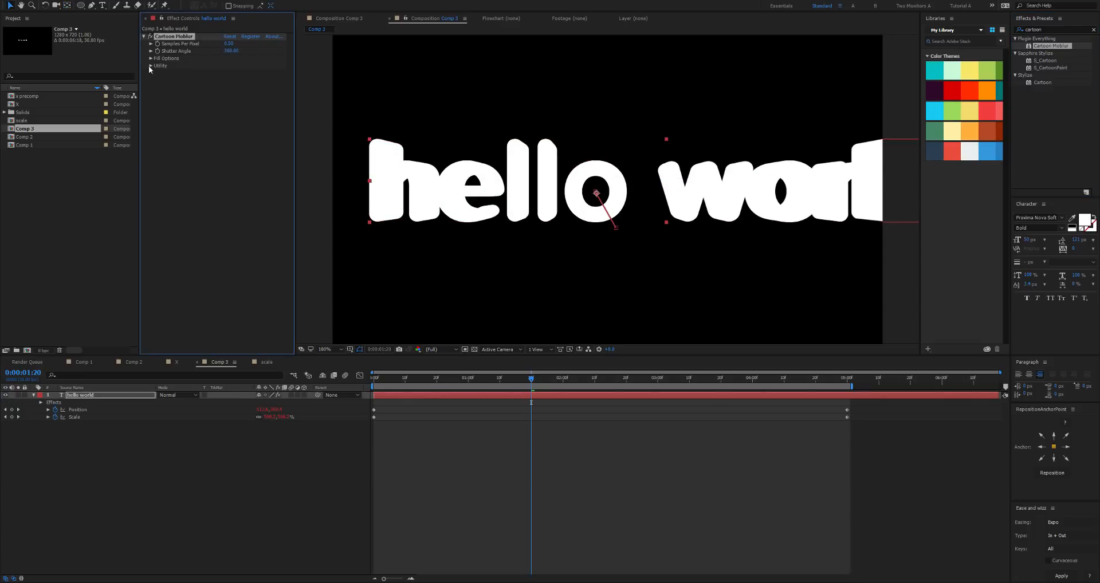
pyautogui.click(151, 58)
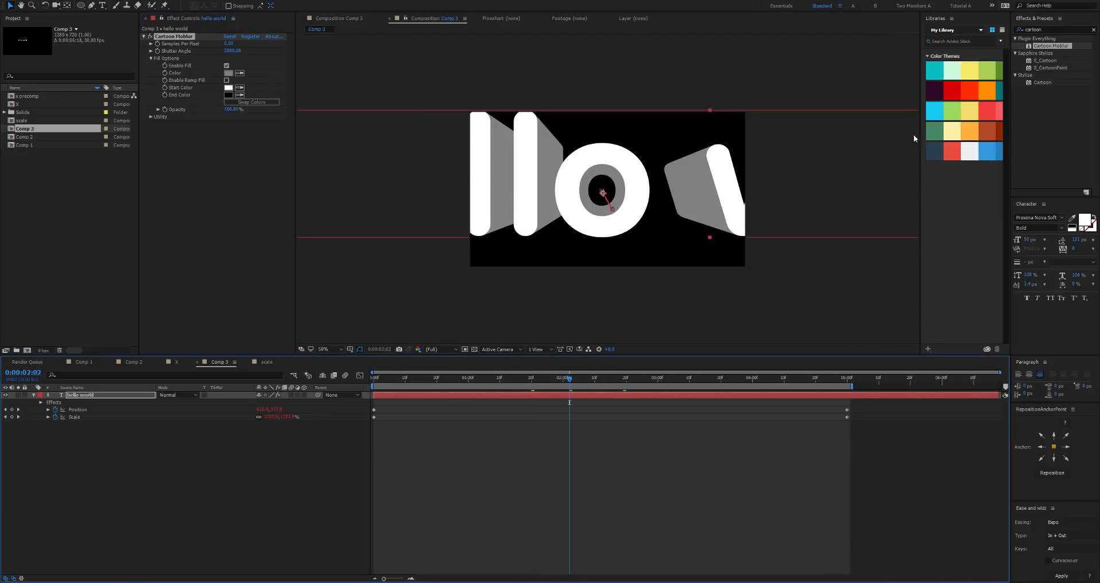
# Set the viewer preview resolution to Quarter and raise Comp 3's width toward 2500 px.
pyautogui.click(435, 349)
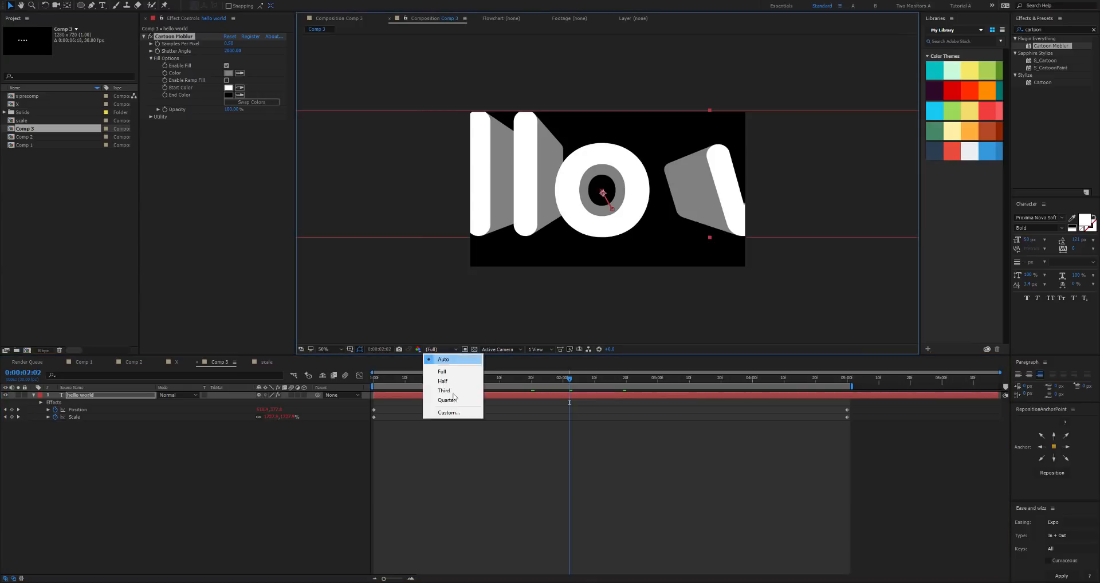
pyautogui.click(448, 400)
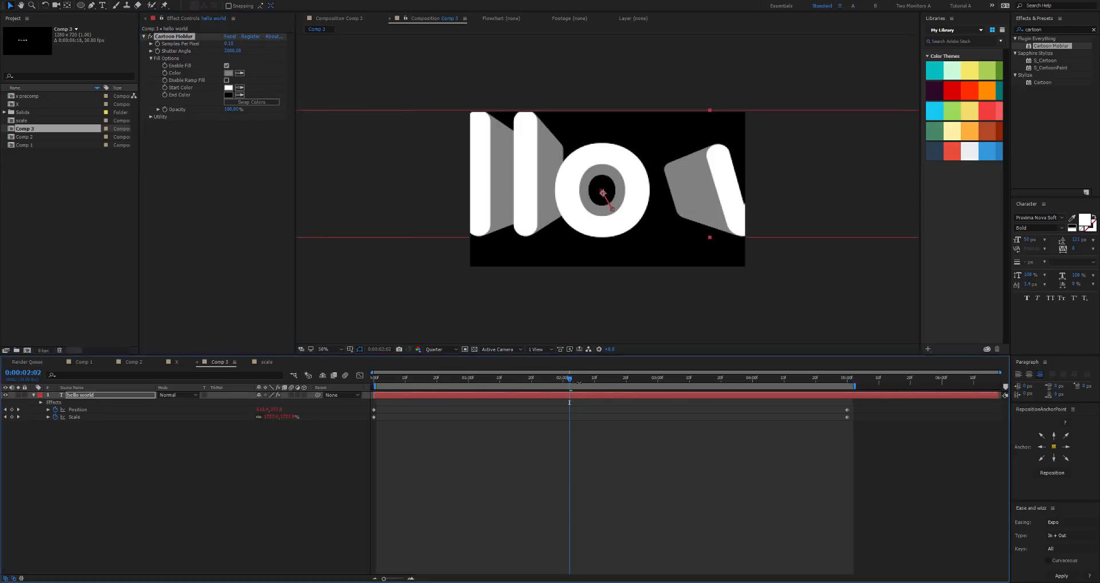
pyautogui.click(644, 378)
pyautogui.write('2500')
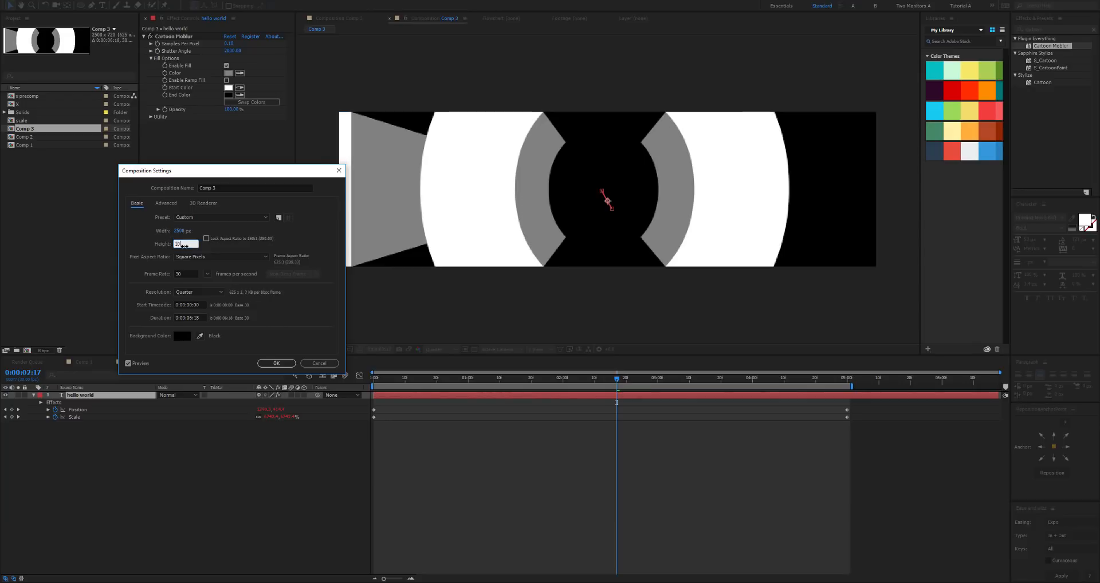
# Apply the 2560 px composition size and confirm the new Comp 4 frame settings.
pyautogui.click(276, 363)
pyautogui.write('1280')
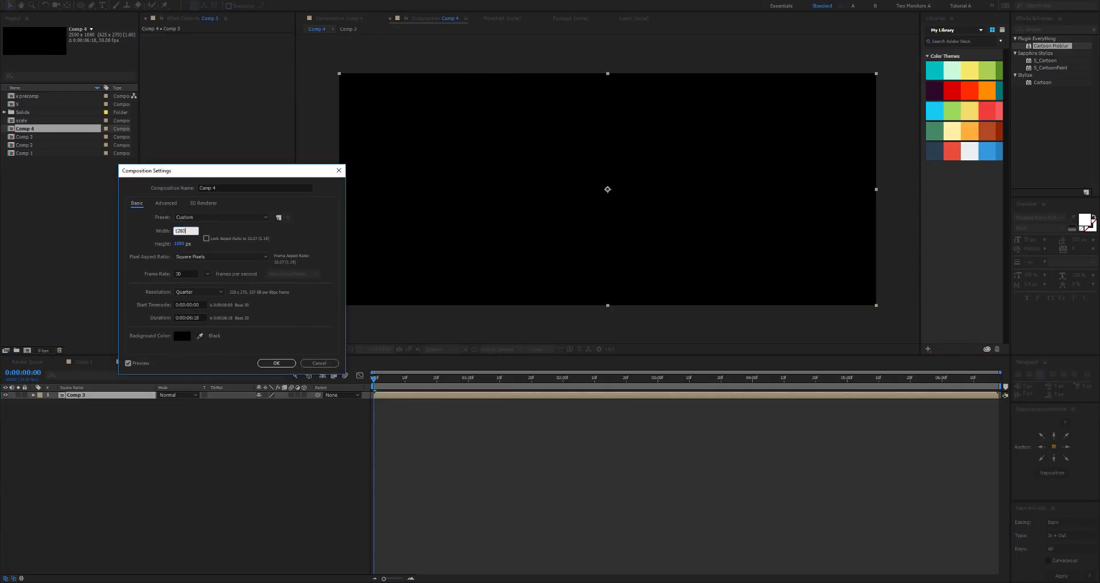
pyautogui.click(276, 363)
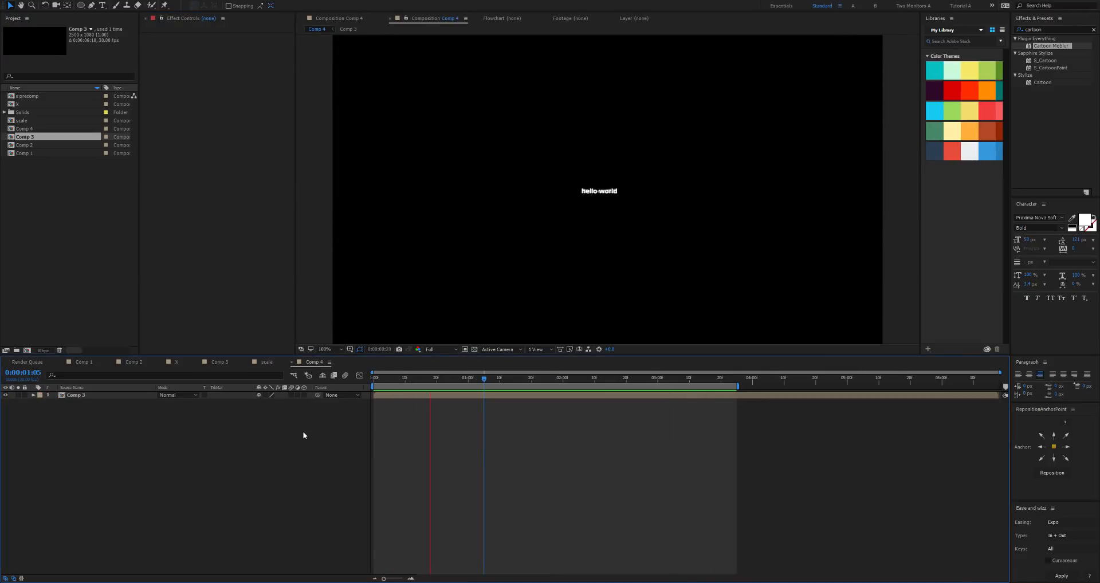
# Adjust Cartoon Moblur Samples Per Pixel on the hello text in the scale comp.
pyautogui.click(624, 378)
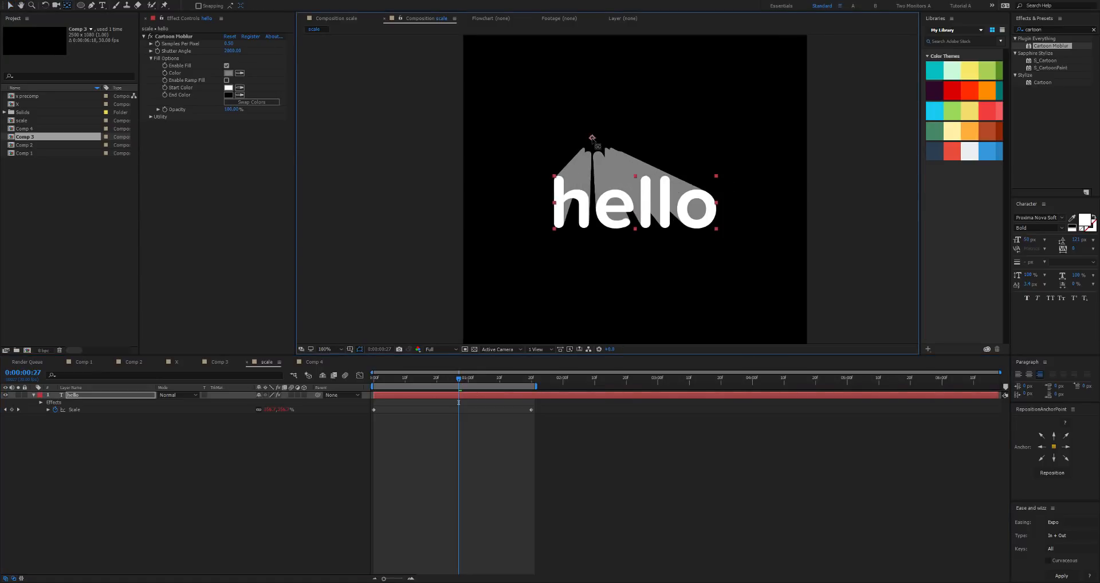
pyautogui.moveTo(593, 136); pyautogui.dragTo(668, 251)
pyautogui.write('0.1')
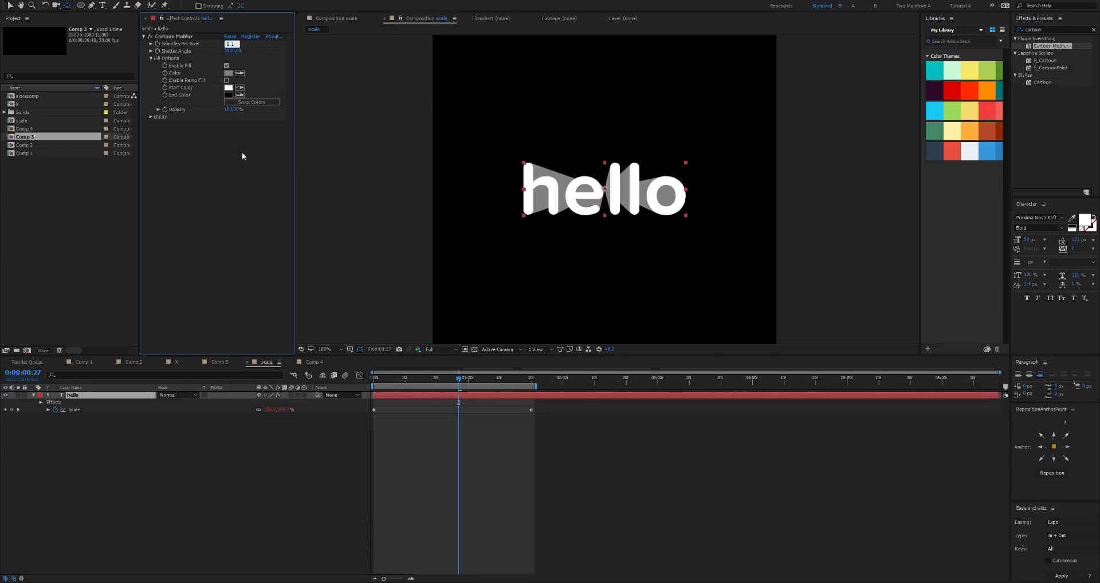
pyautogui.click(407, 379)
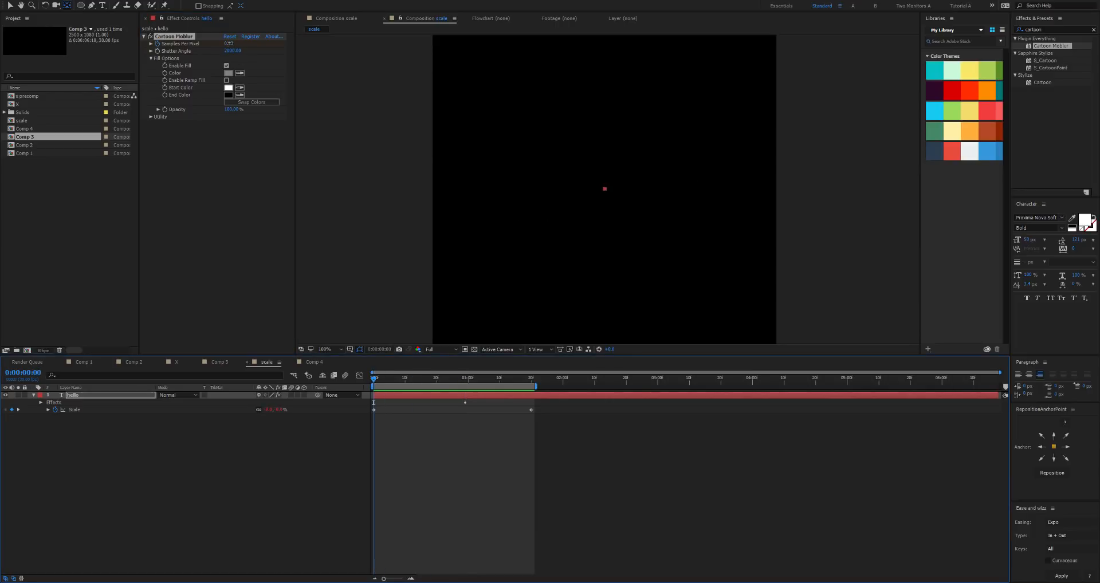
# Select the Scale keyframes and reach Keyframe Assistant easing options.
pyautogui.click(464, 380)
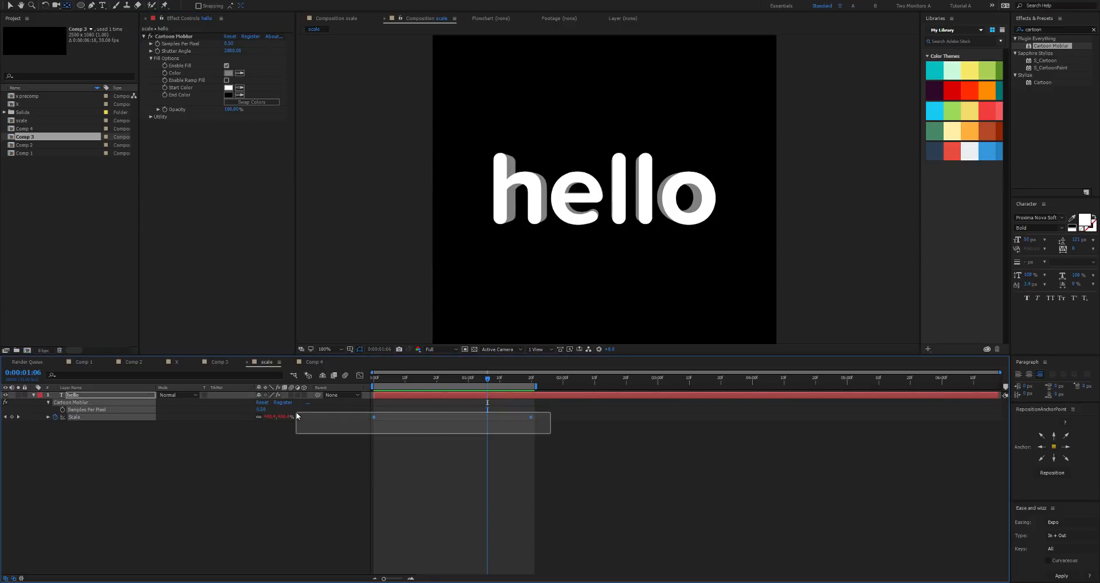
pyautogui.rightClick(374, 417)
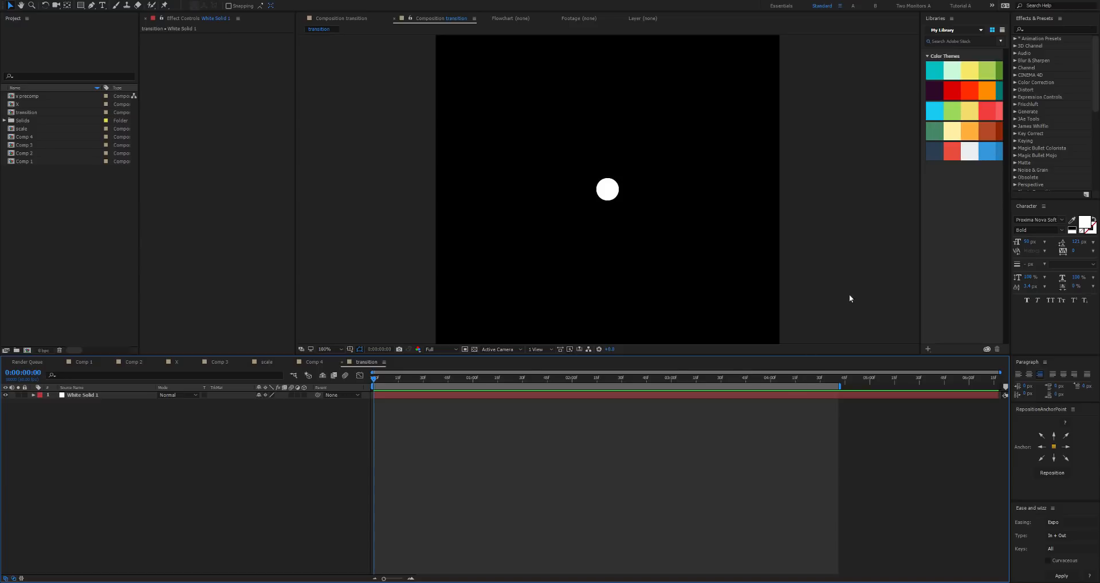
# Find Cartoon Moblur in Effects & Presets and apply it to the white circle.
pyautogui.write('cal')
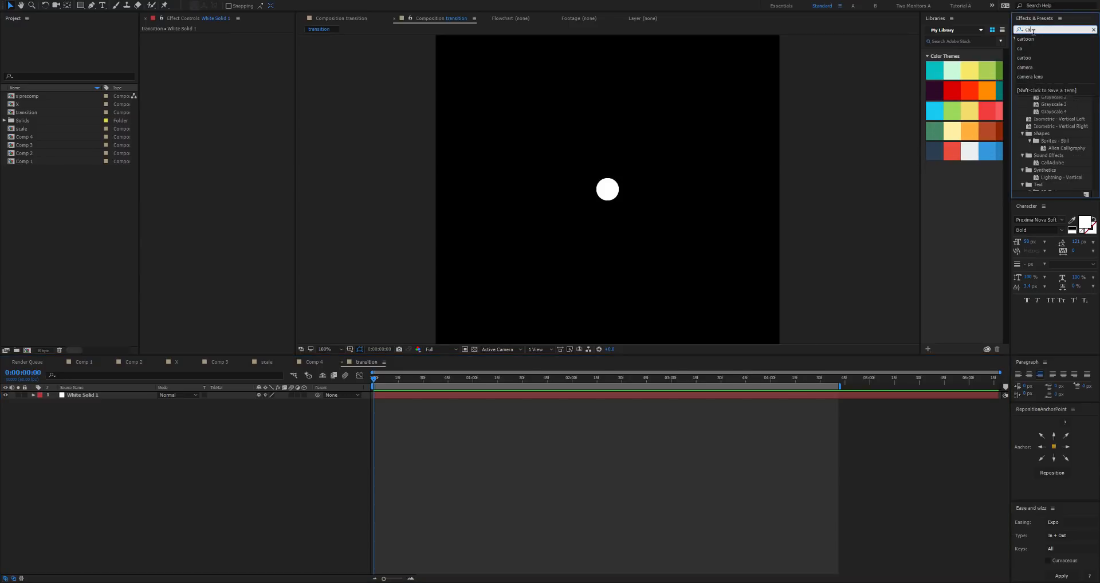
pyautogui.write('cartoon')
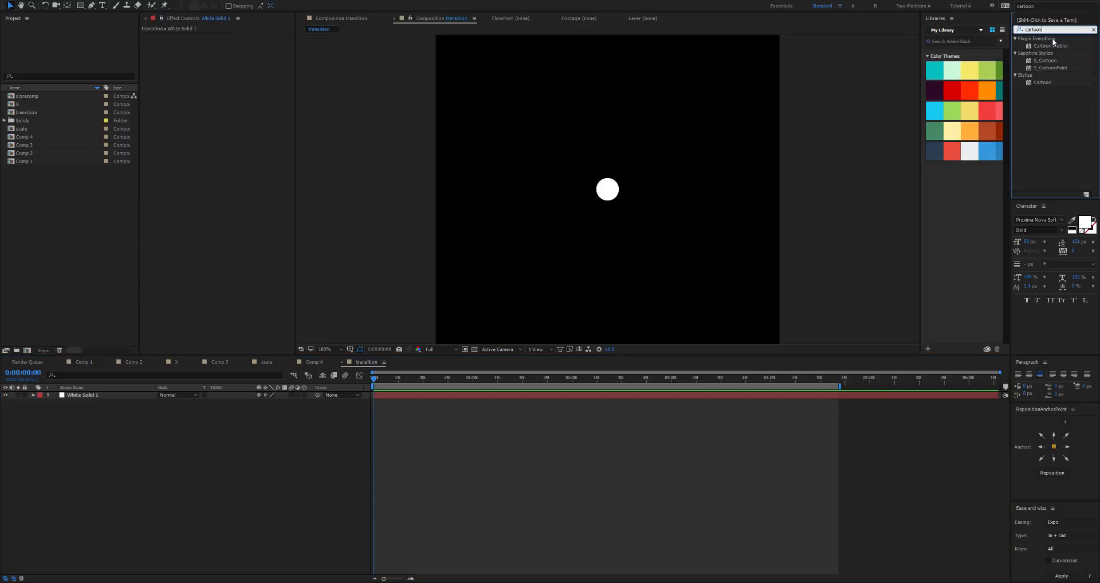
pyautogui.doubleClick(1052, 46)
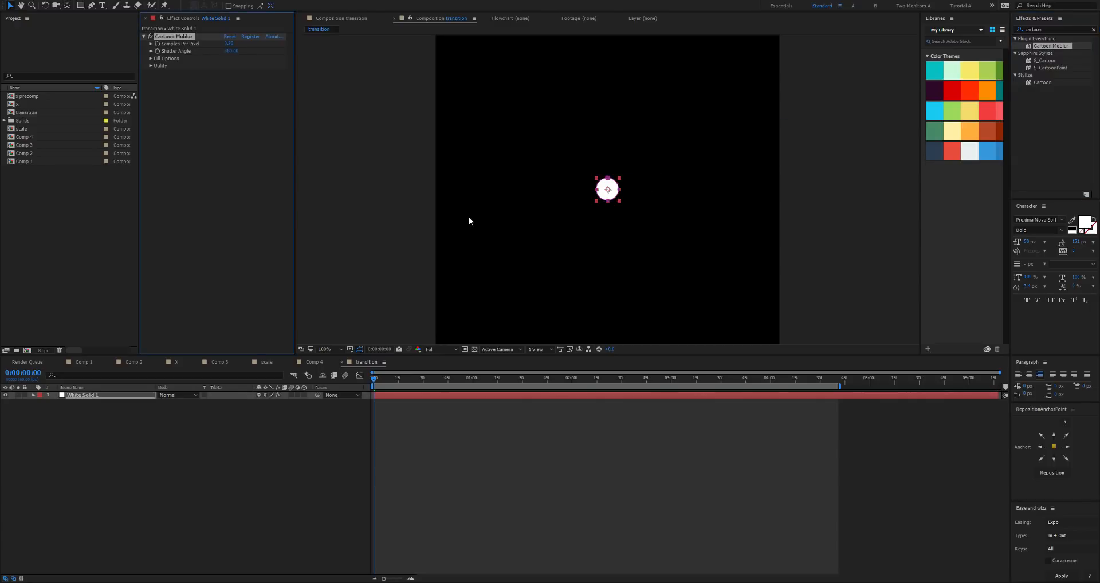
pyautogui.moveTo(565, 285)
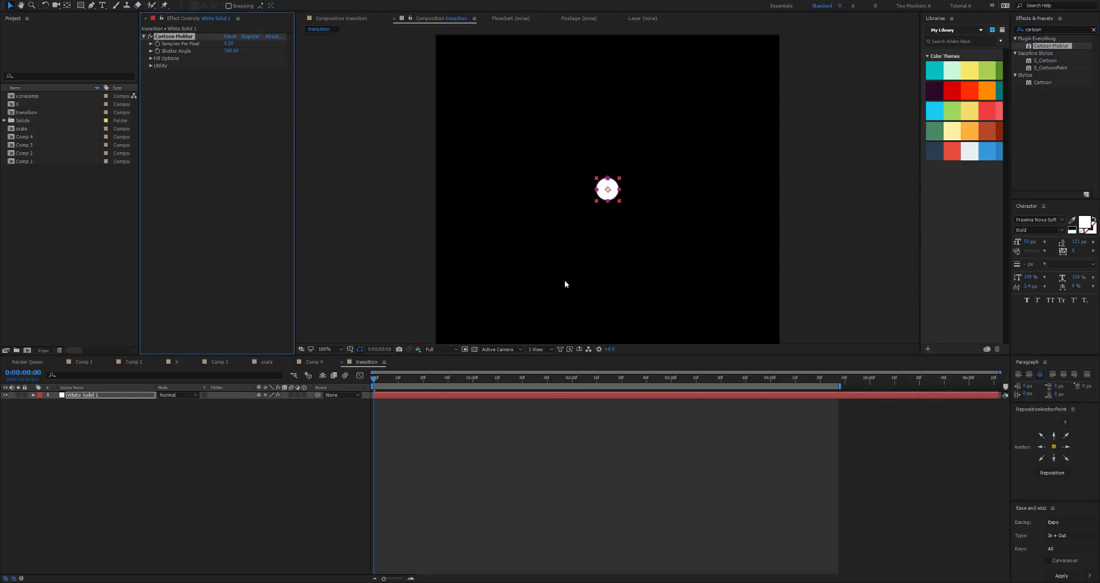
pyautogui.moveTo(111, 425)
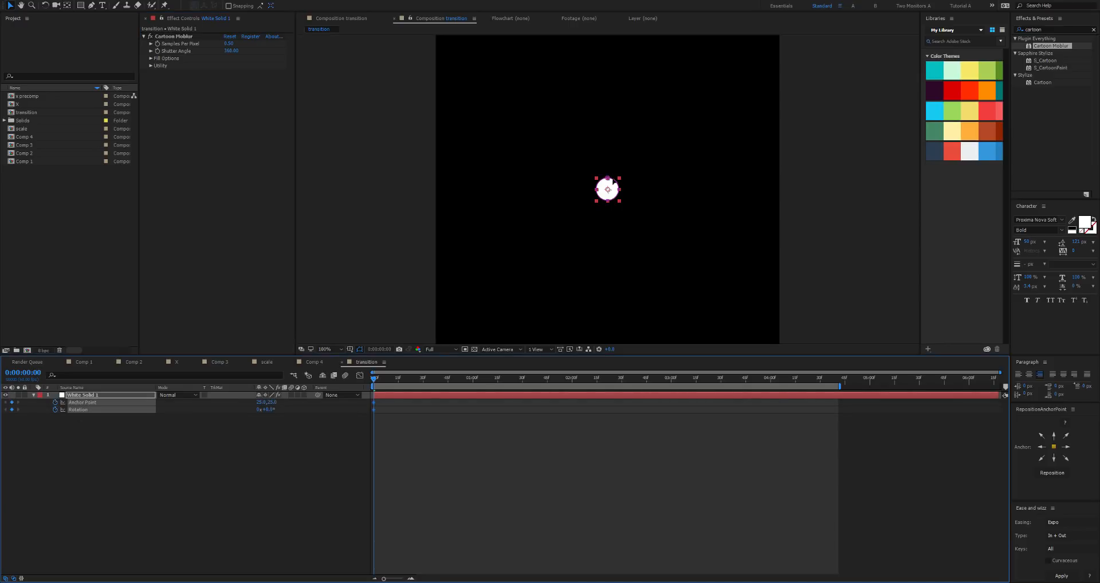
# Keyframe the circle's anchor point and rotation with the anchor offset from centre.
pyautogui.click(836, 379)
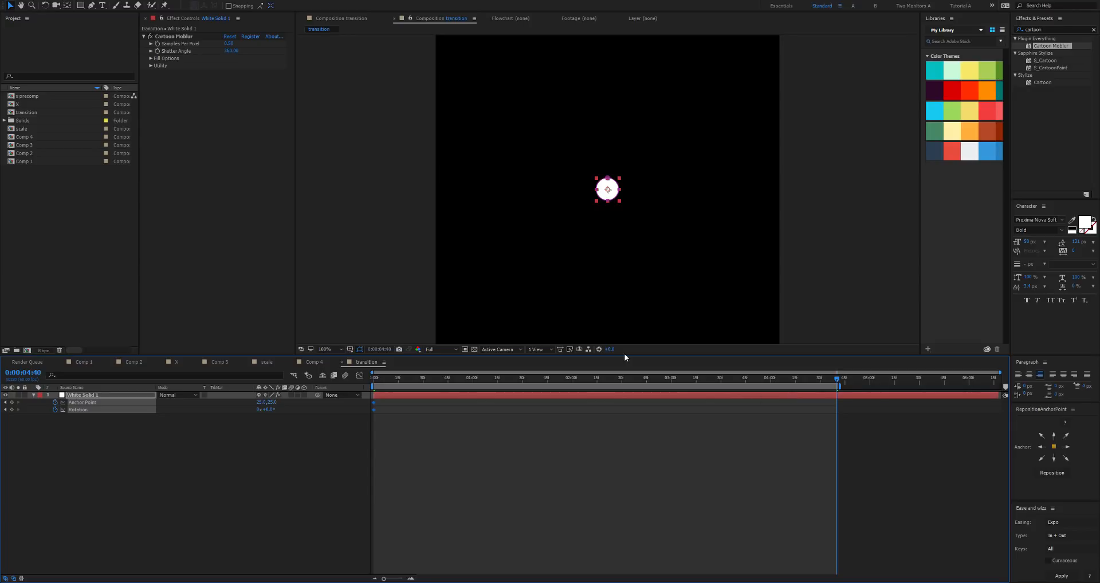
pyautogui.moveTo(264, 423)
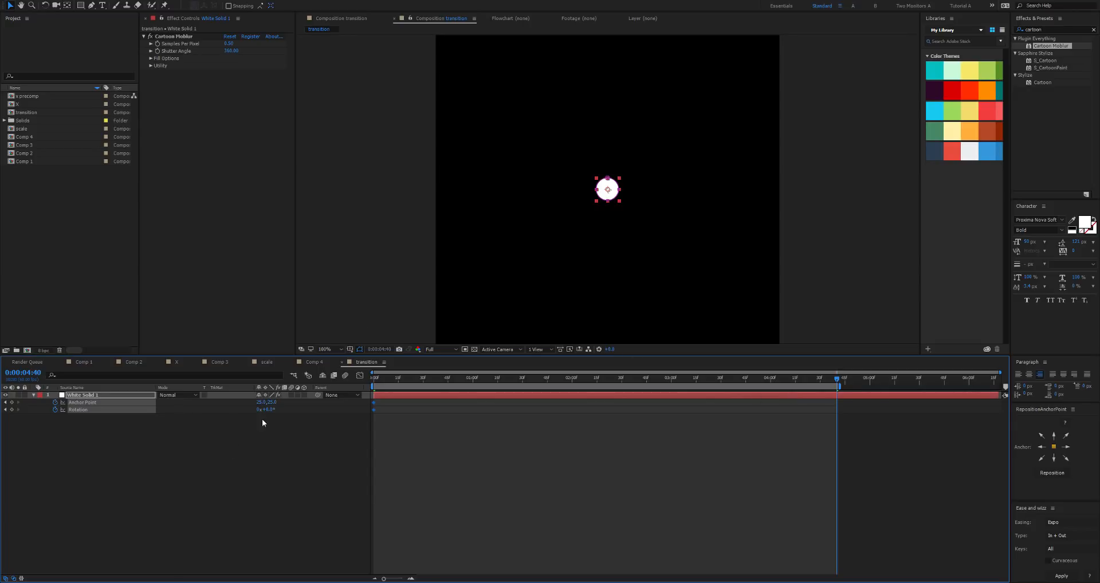
pyautogui.moveTo(621, 188); pyautogui.dragTo(605, 187)
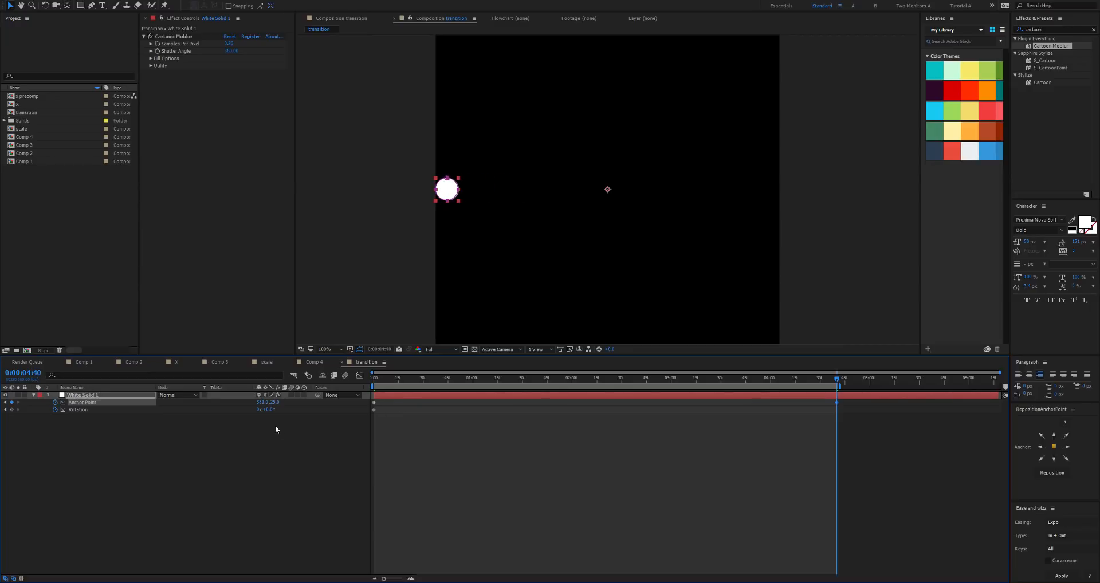
pyautogui.click(267, 409)
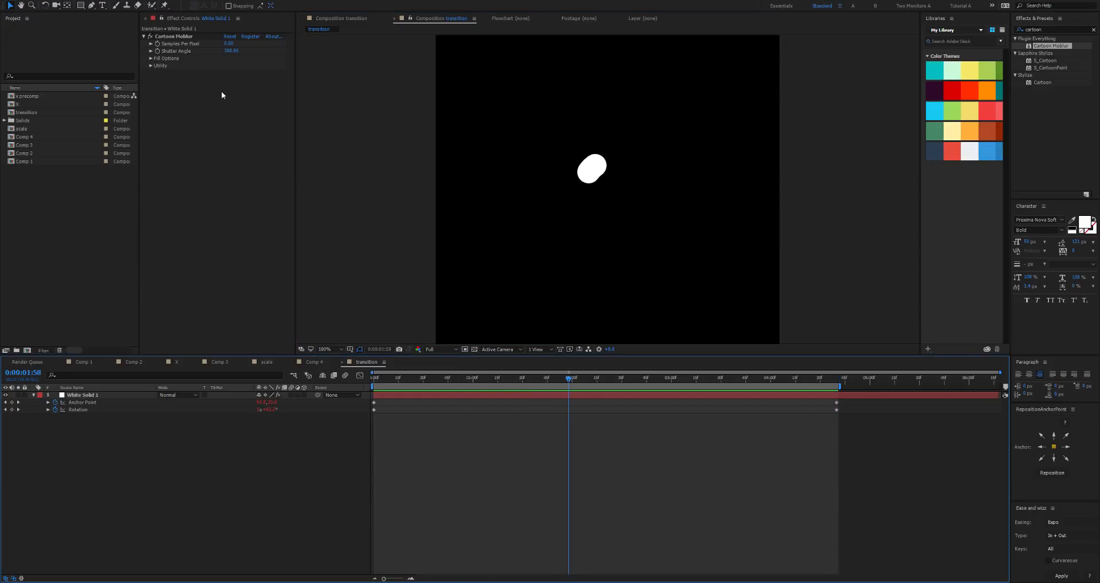
# Add 90 degrees to the circle's rotation keyframe via Edit Value.
pyautogui.click(231, 50)
pyautogui.write('20000')
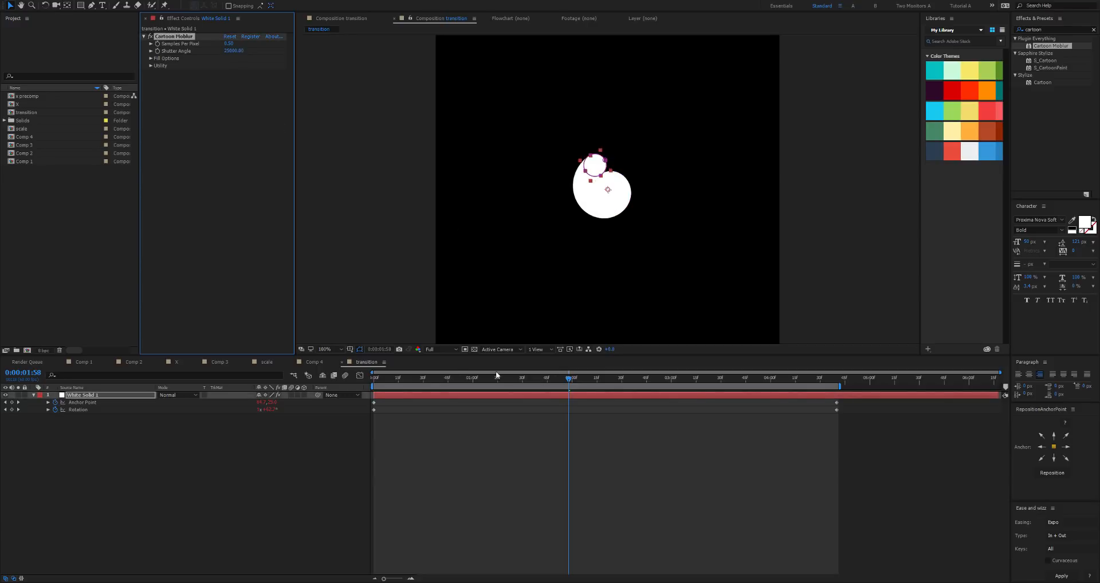
pyautogui.click(151, 58)
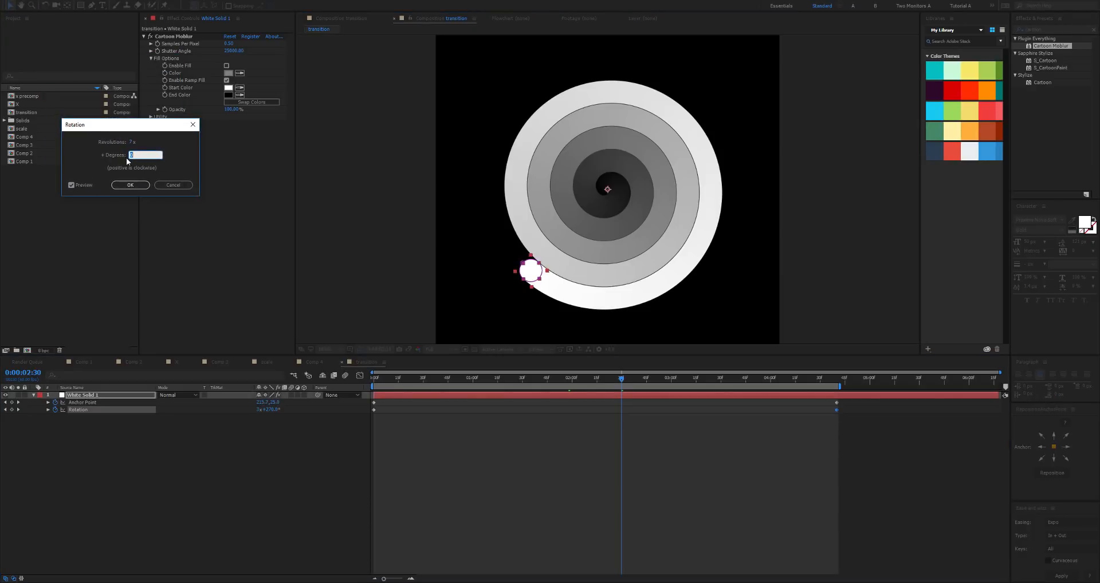
pyautogui.write('90')
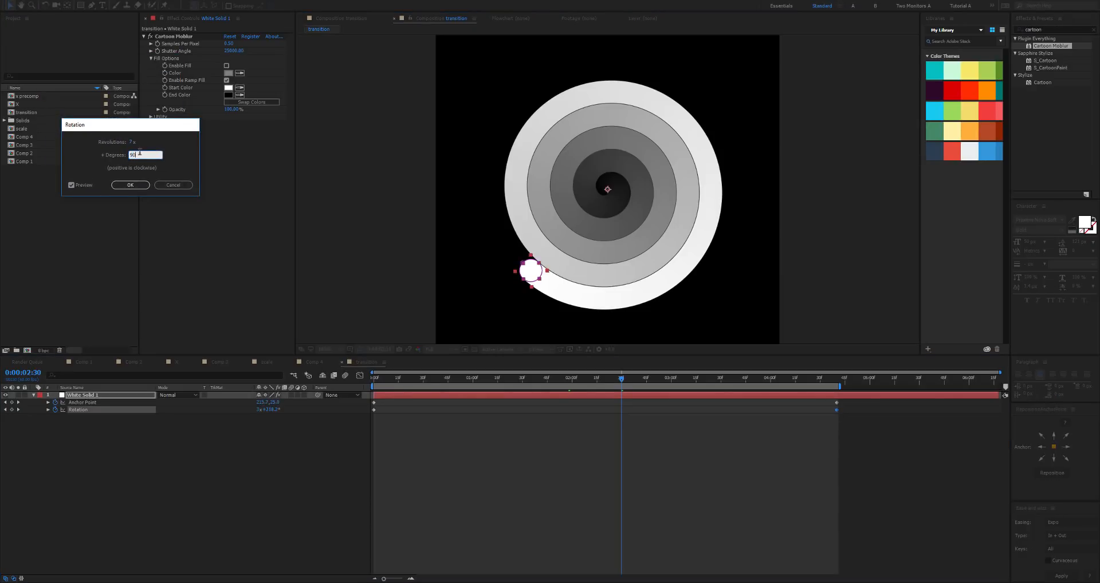
pyautogui.click(129, 186)
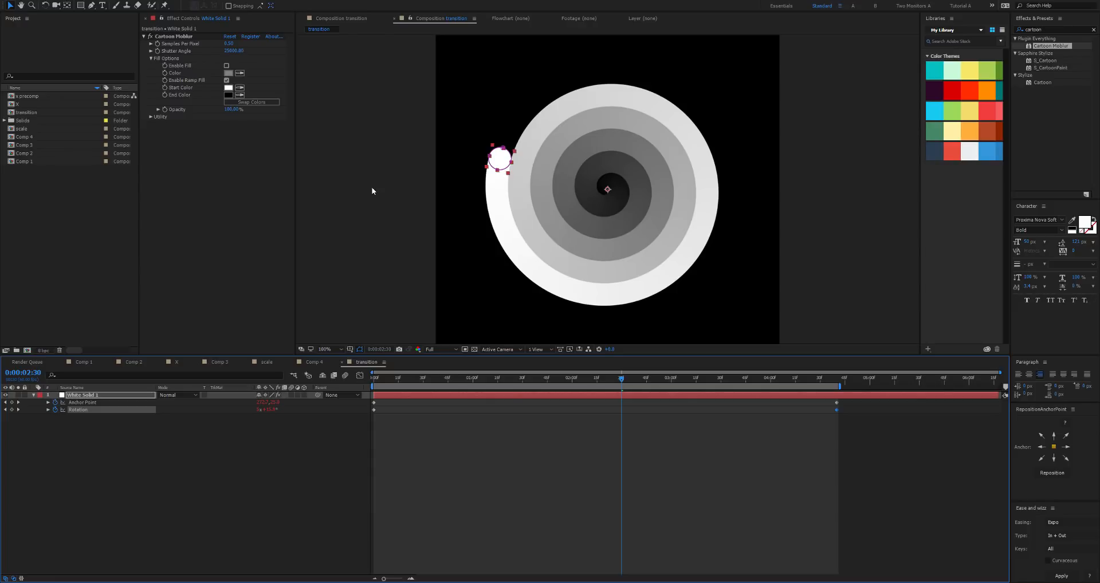
# Preview the longer spiral trail with resolution lowered to Quarter.
pyautogui.click(688, 379)
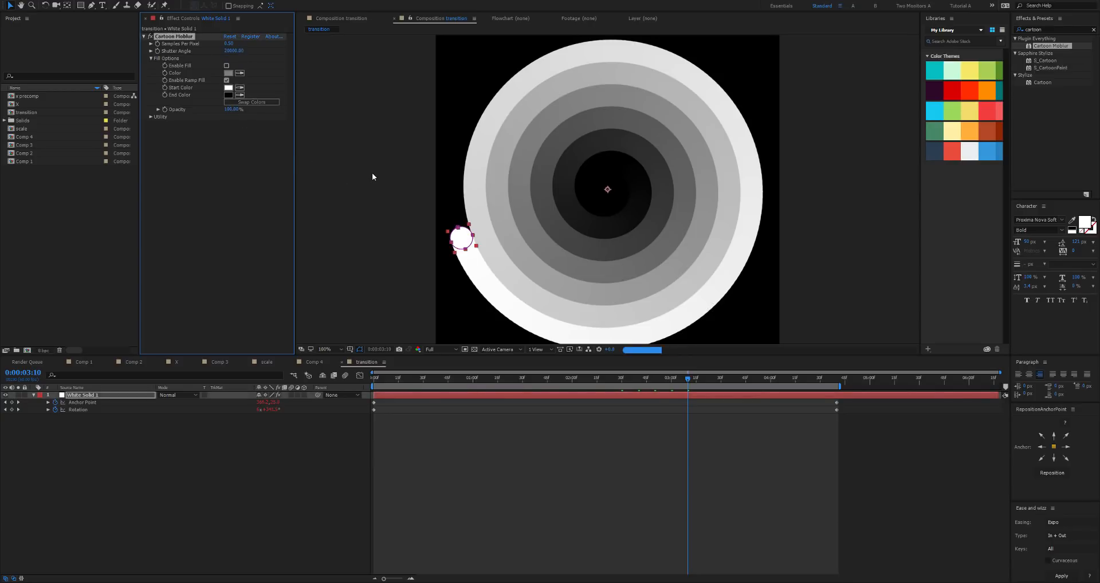
pyautogui.click(439, 349)
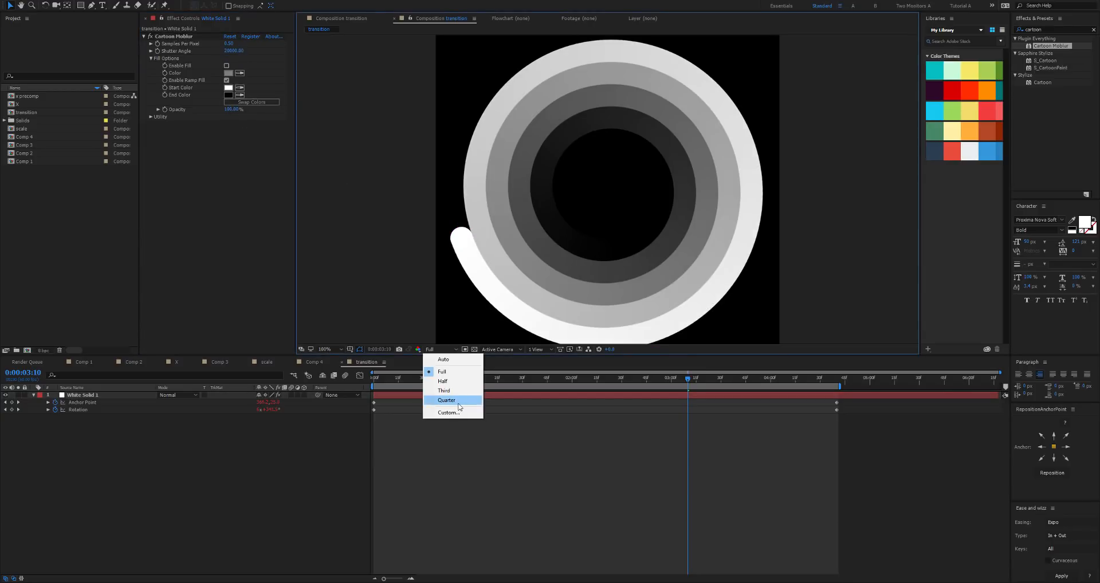
pyautogui.click(446, 400)
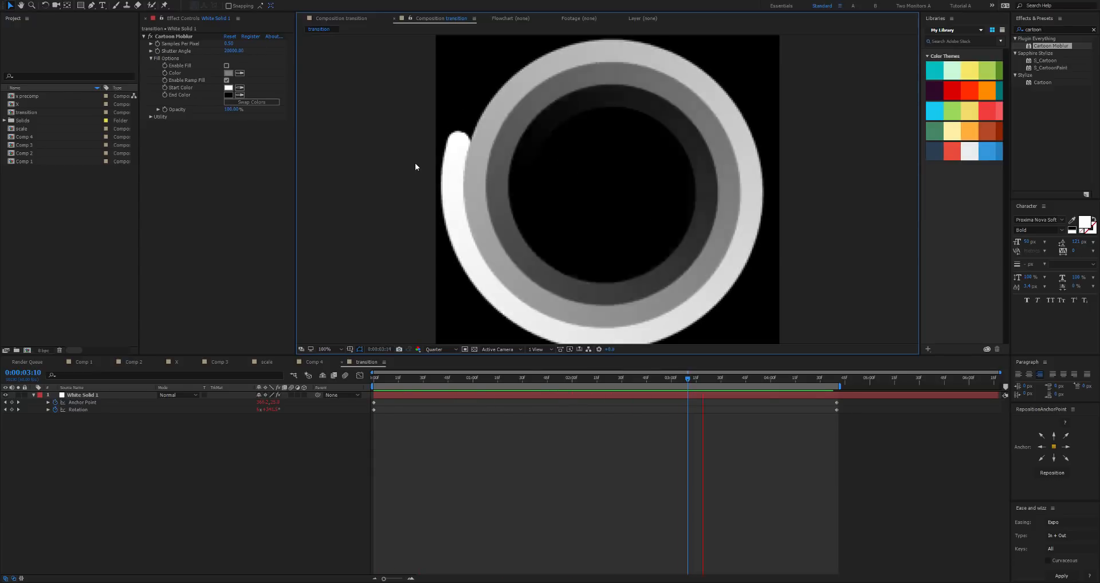
pyautogui.click(374, 378)
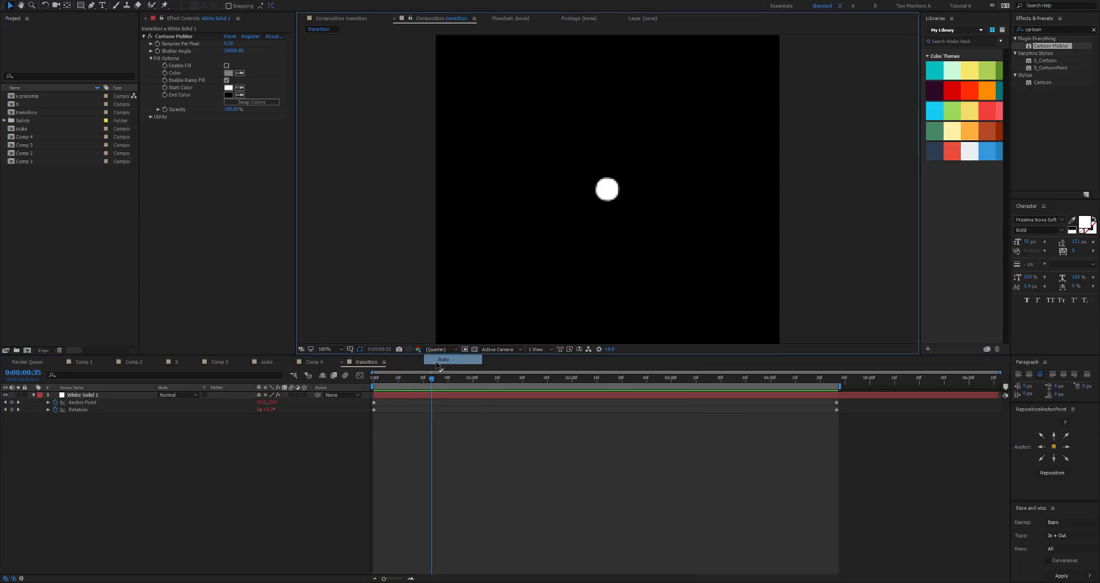
# Keyframe Mask 1's expansion on the white solid and queue the transition comp for render.
pyautogui.click(80, 394)
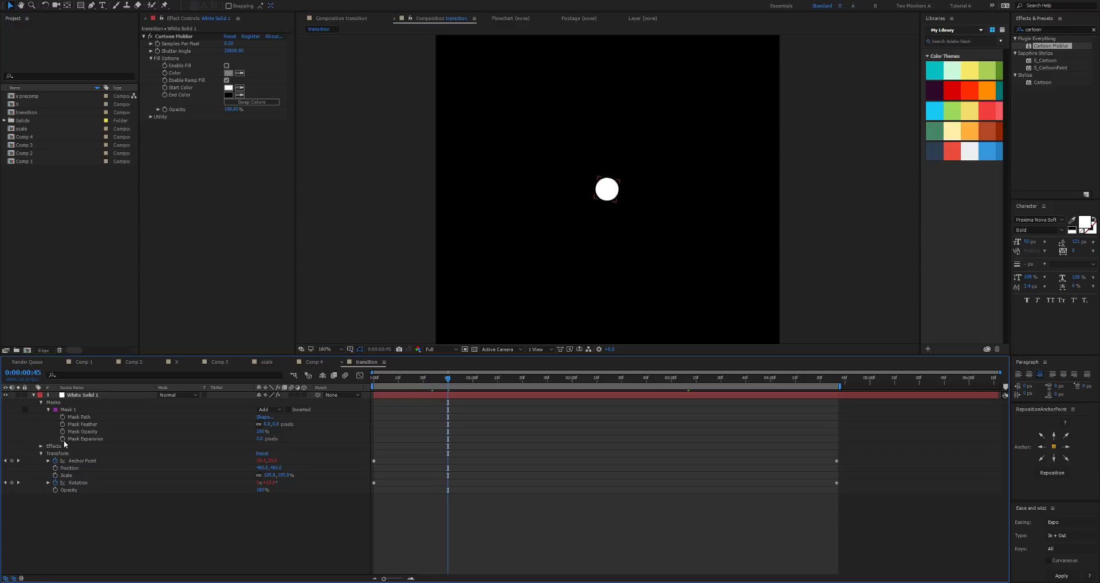
pyautogui.click(531, 378)
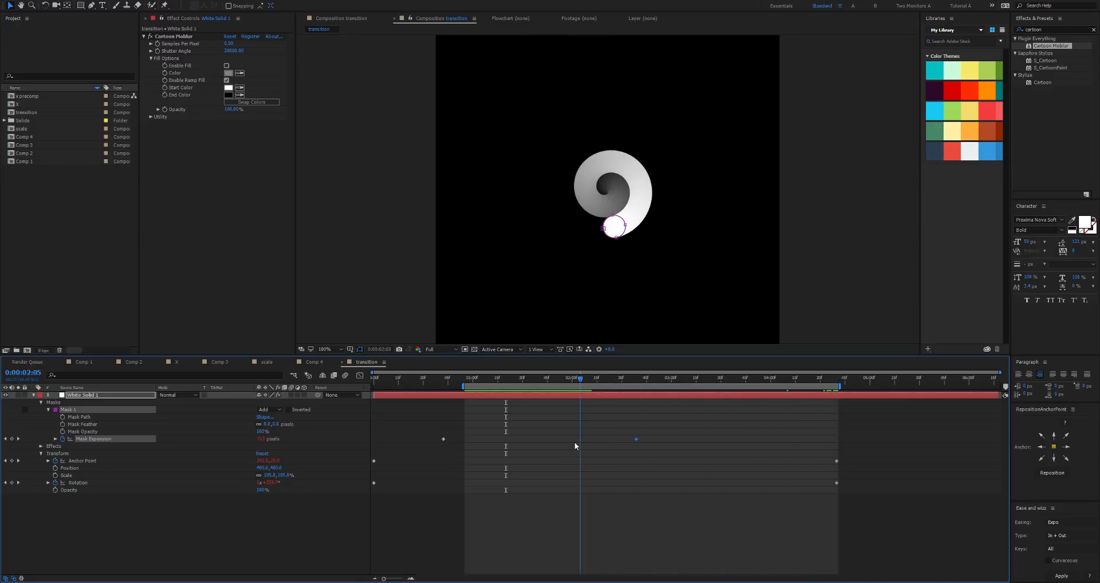
pyautogui.click(702, 379)
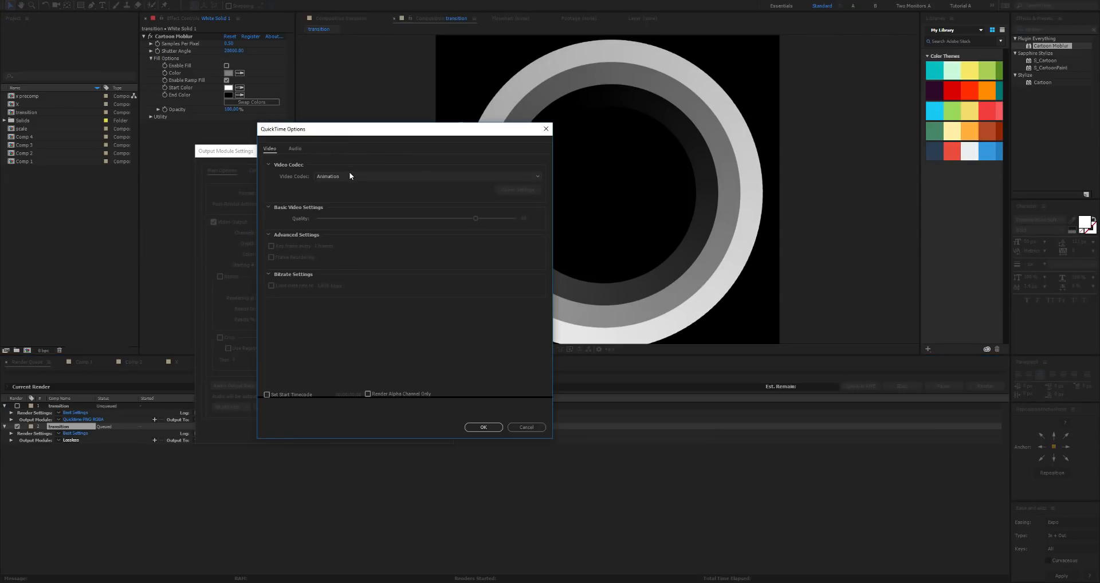
# Set the output module to QuickTime PNG codec with RGB + Alpha channels.
pyautogui.click(427, 177)
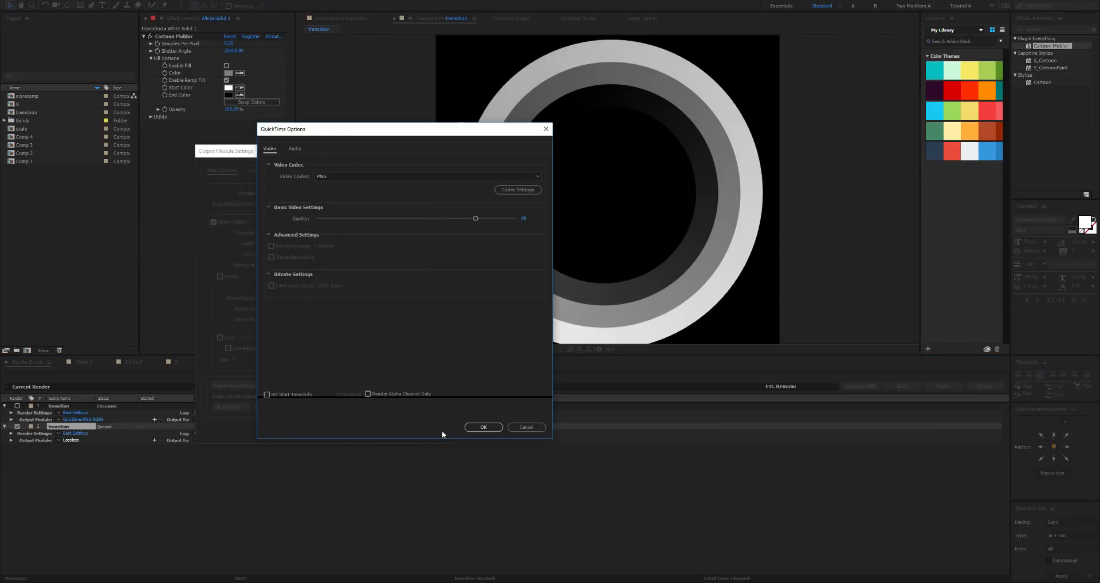
pyautogui.click(483, 428)
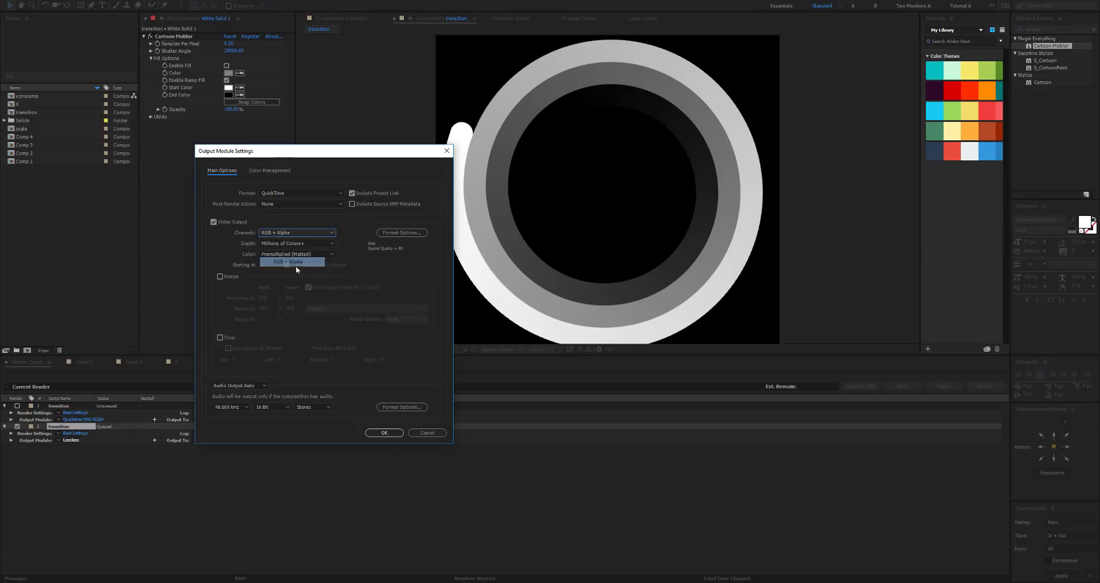
pyautogui.click(384, 432)
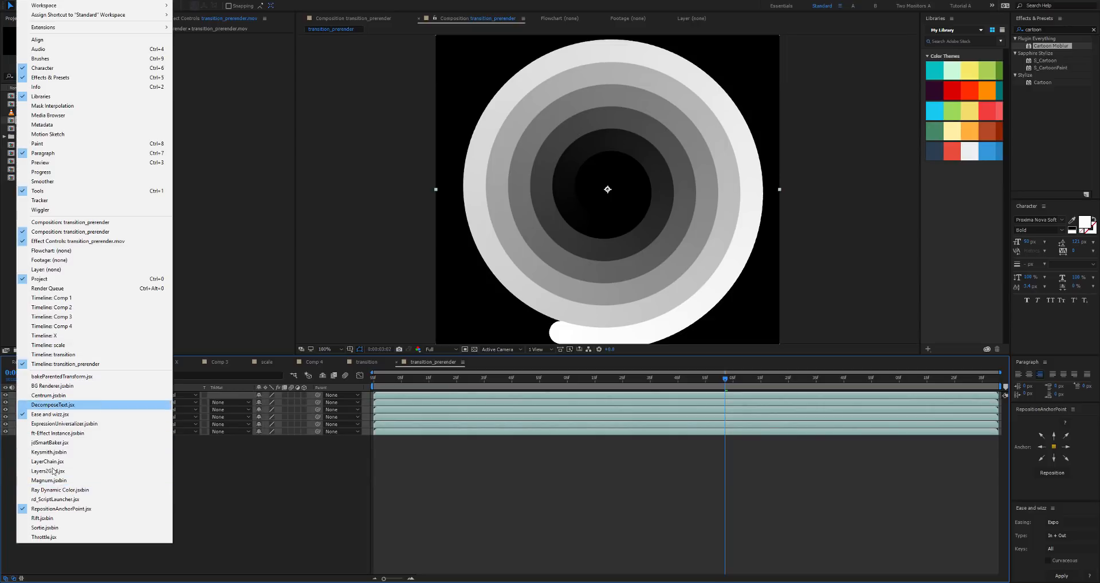
# Run the Rift script to sequence the six spiral copies one after another.
pyautogui.click(43, 517)
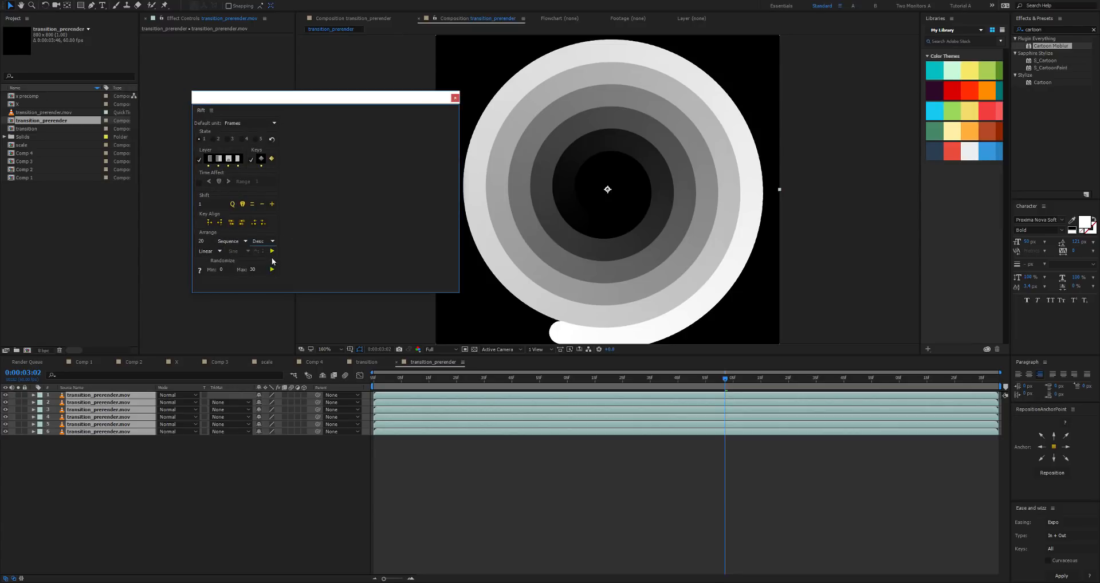
pyautogui.click(273, 251)
pyautogui.write('fil')
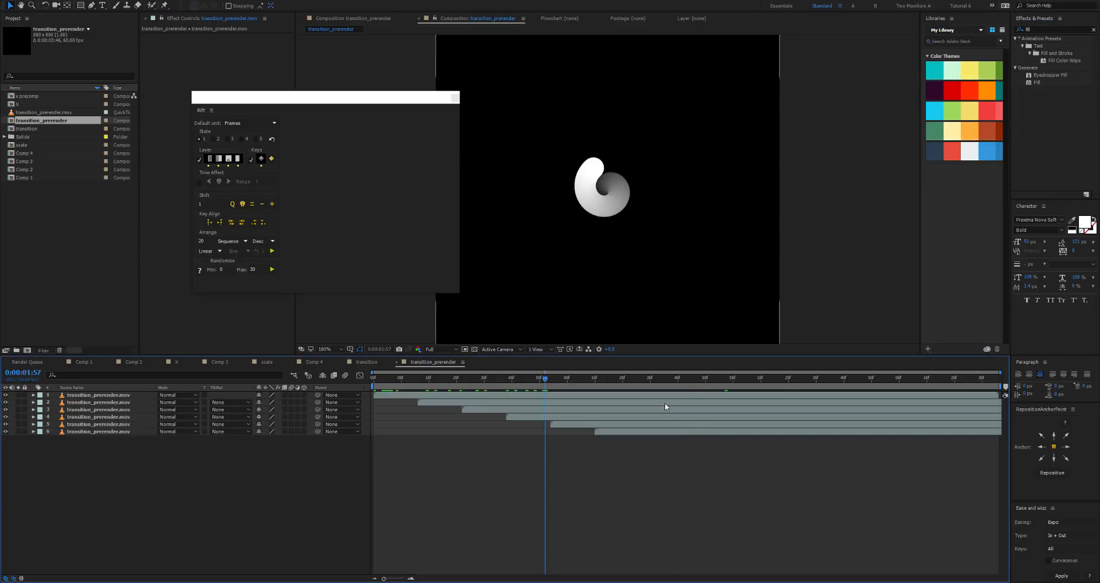
# Apply a Fill effect to a spiral copy and pick a red colour for it.
pyautogui.click(99, 403)
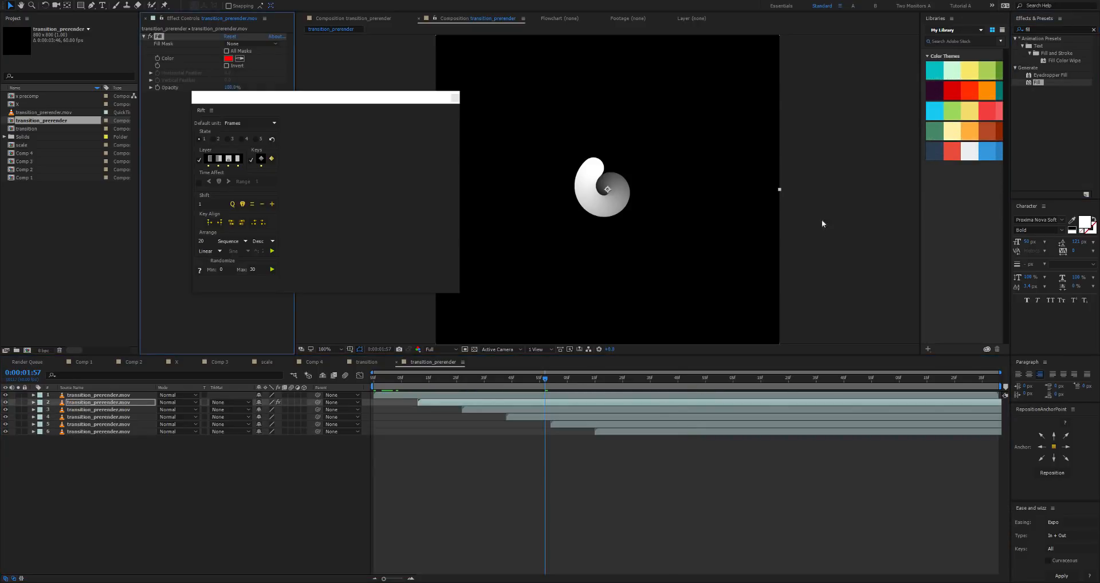
pyautogui.click(596, 380)
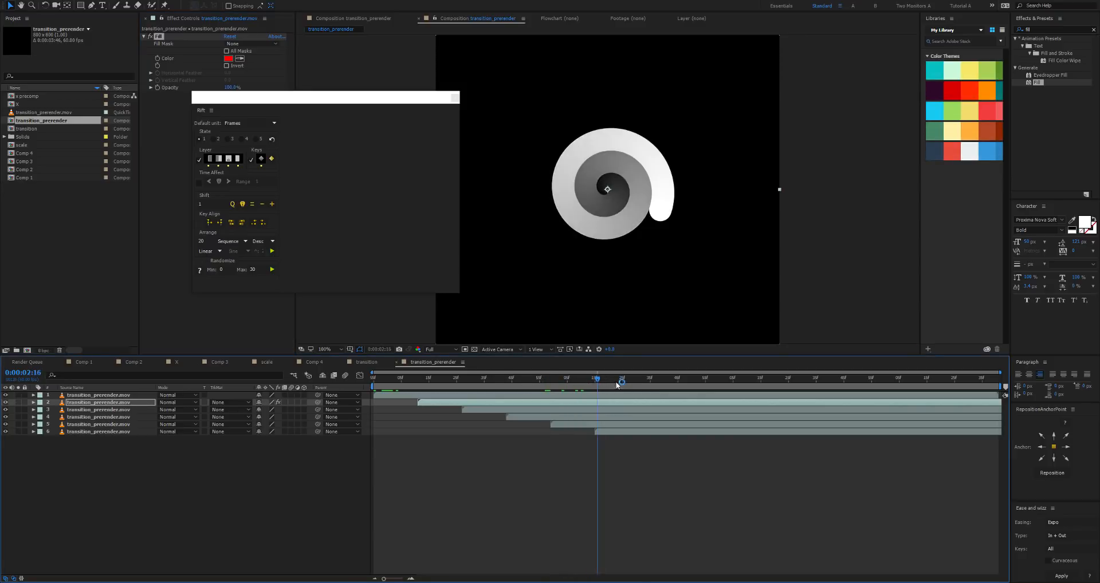
pyautogui.moveTo(596, 380); pyautogui.dragTo(656, 379)
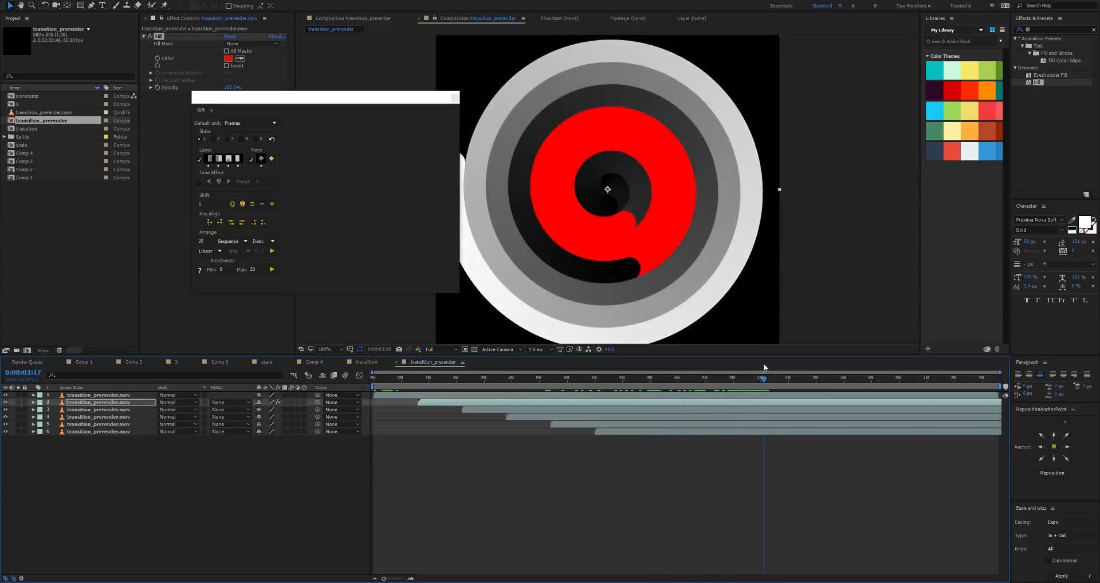
pyautogui.click(749, 378)
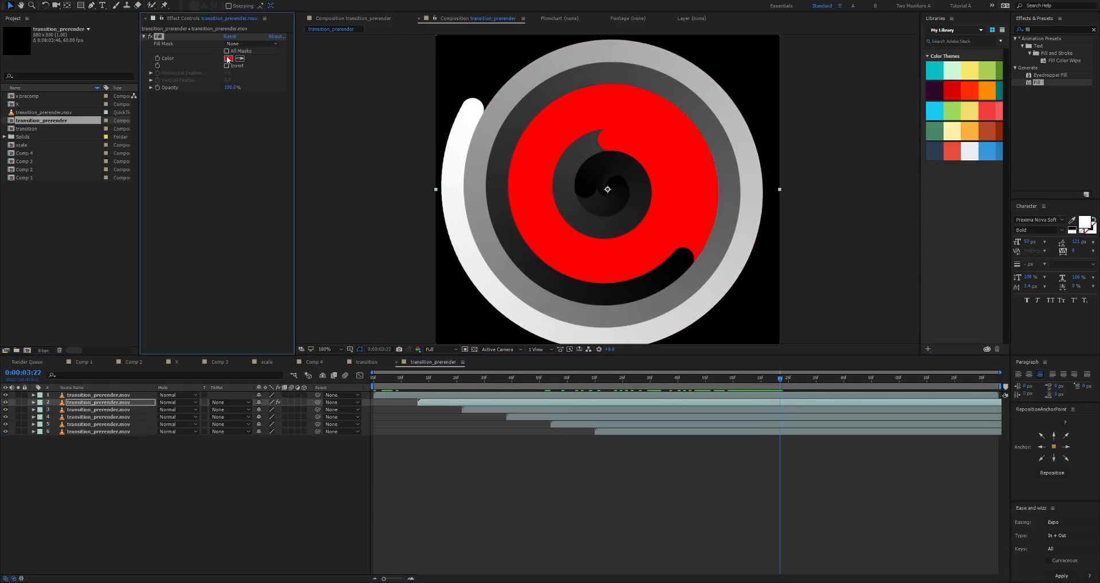
pyautogui.click(228, 58)
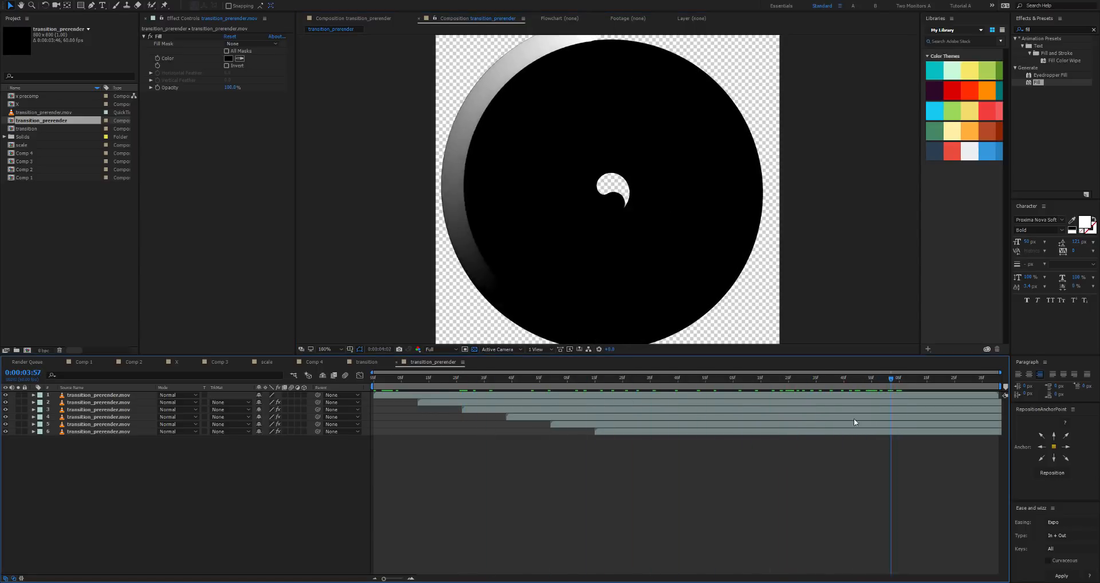
# Extend the sequence with more offset spiral copies filled black.
pyautogui.click(814, 378)
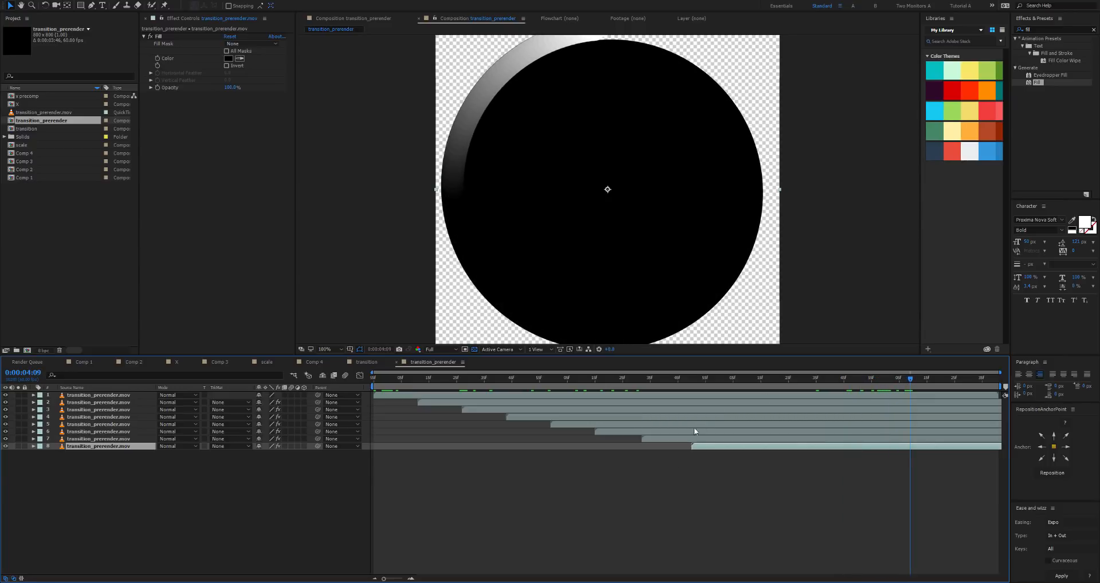
# Resize the tinted transition_prerender 2 comp to 500 px wide with aspect ratio locked.
pyautogui.click(44, 112)
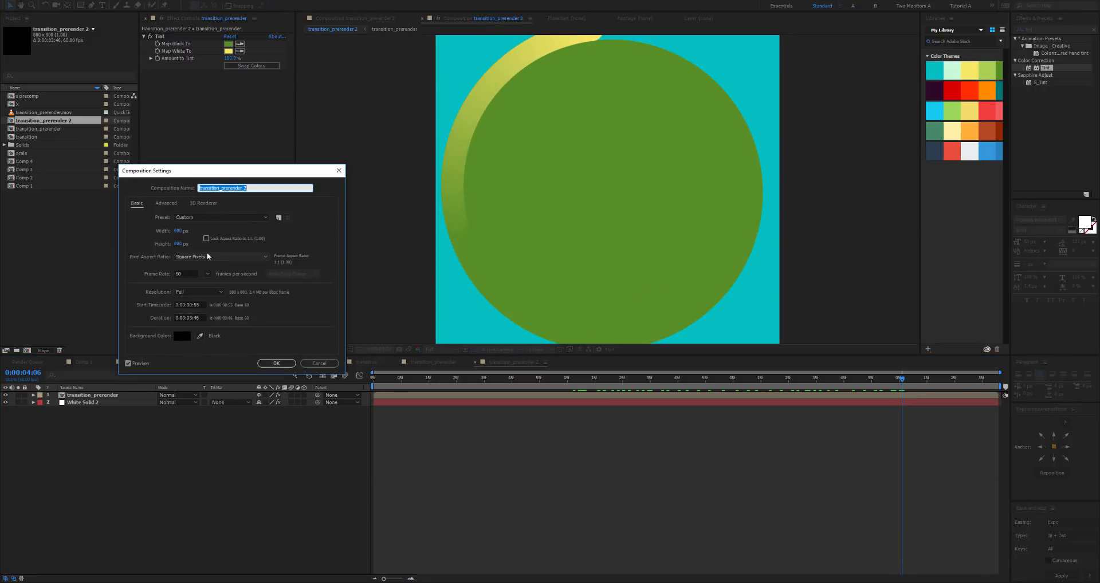
pyautogui.click(206, 238)
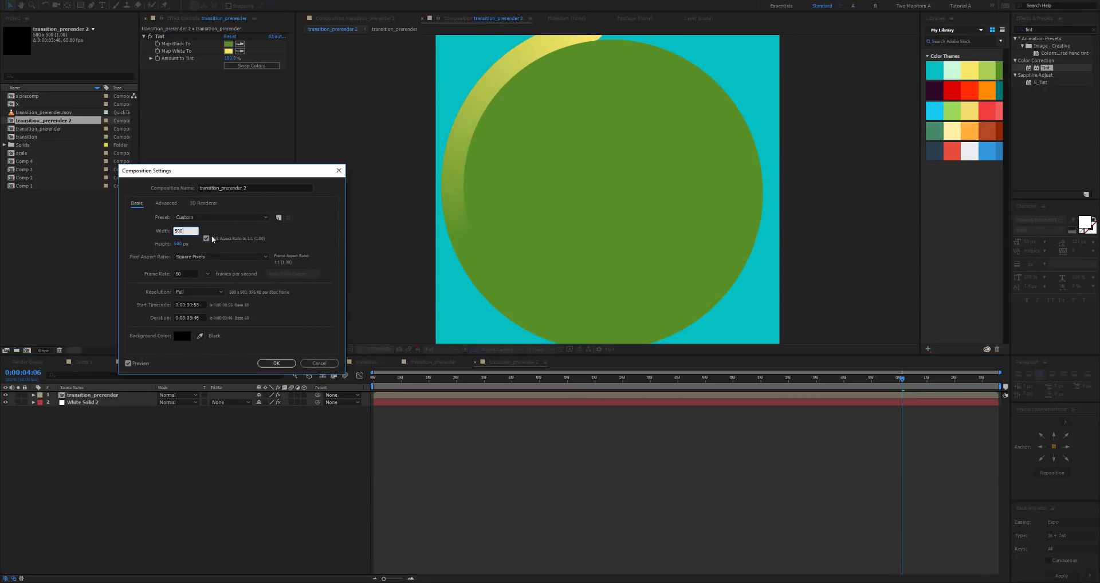
pyautogui.click(276, 363)
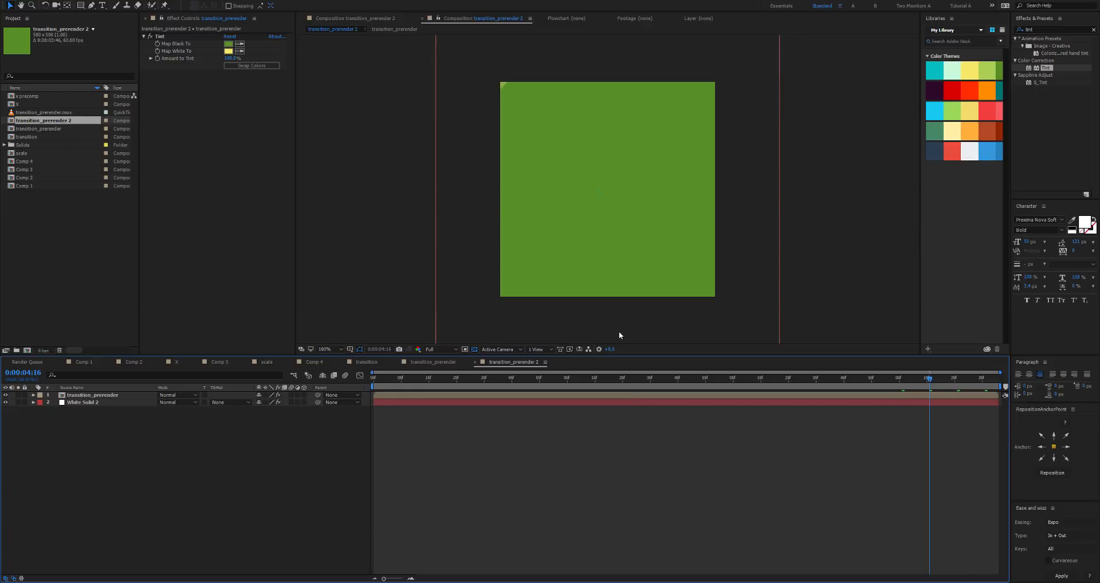